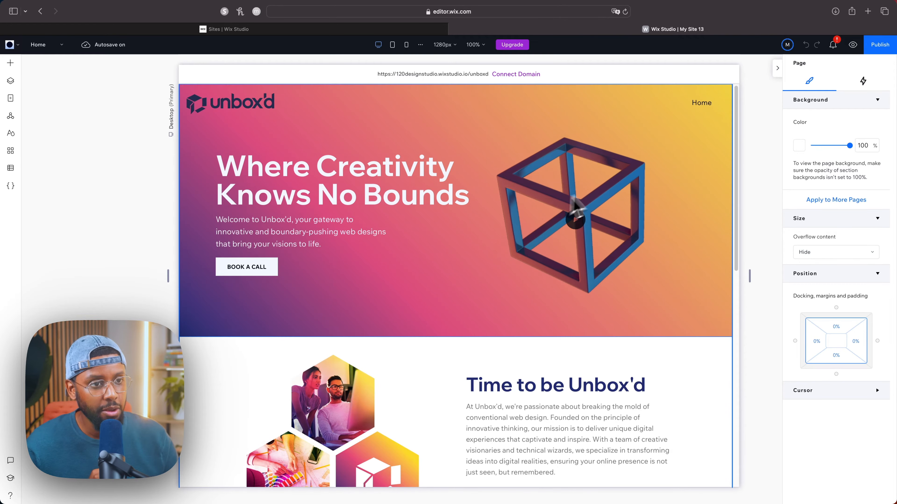
# Select the empty section beneath the Our Services cards.
pyautogui.scroll(-3)
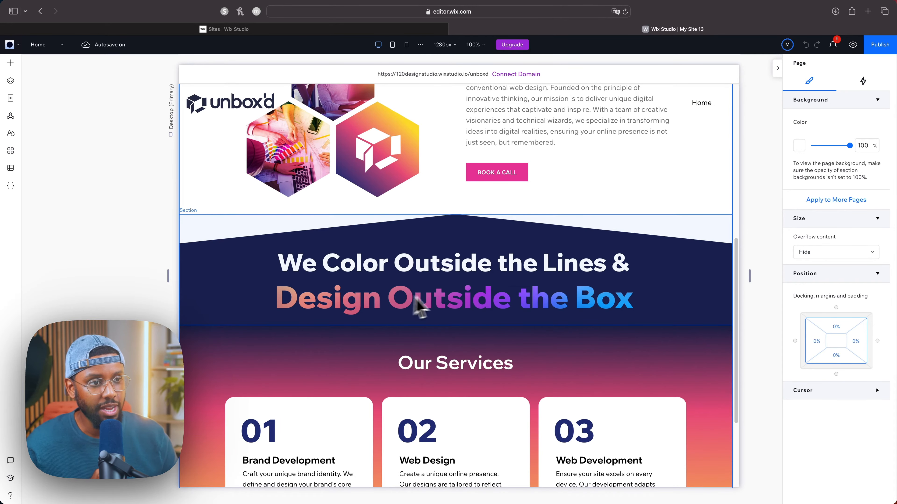
pyautogui.moveTo(449, 321)
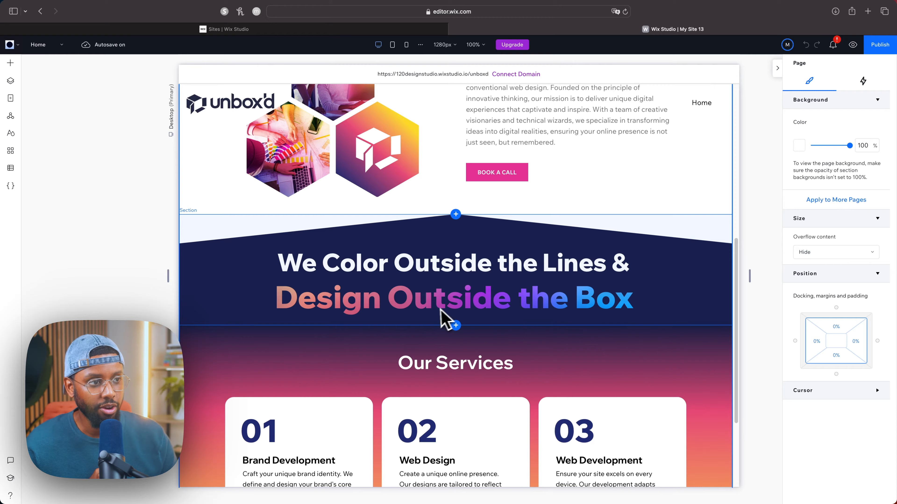
pyautogui.scroll(-3)
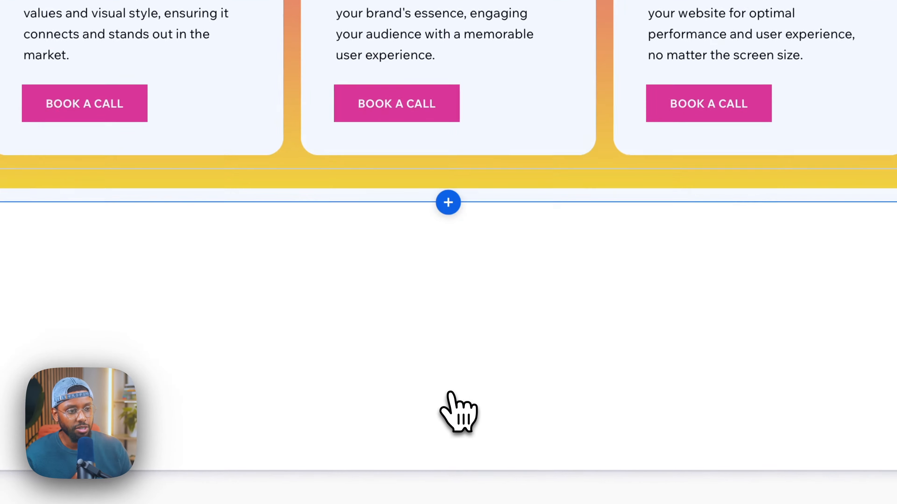
pyautogui.click(448, 202)
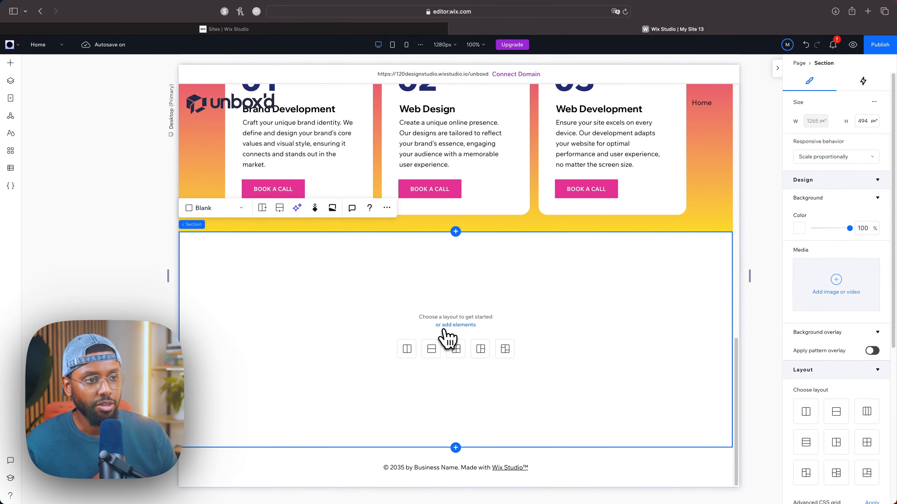
pyautogui.moveTo(49, 125)
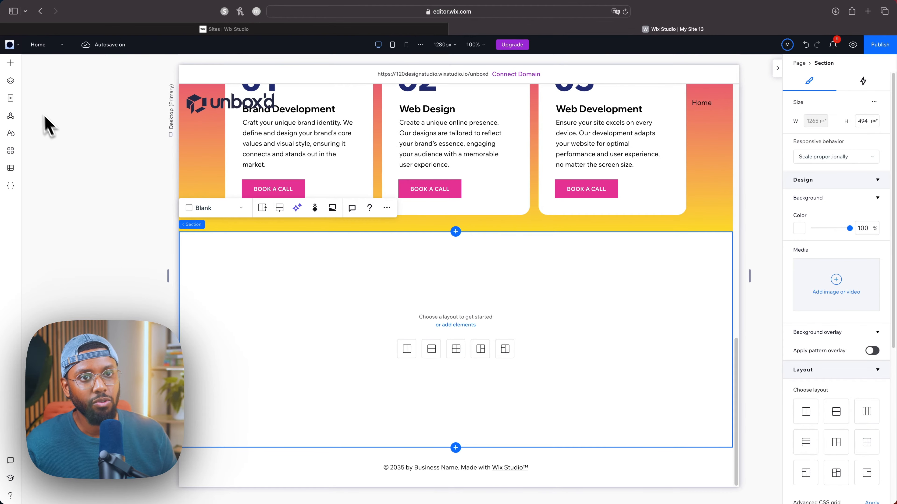
# Add the EXPLORE text mask preset from Add Elements > Text > Text Mask into the section.
pyautogui.click(9, 63)
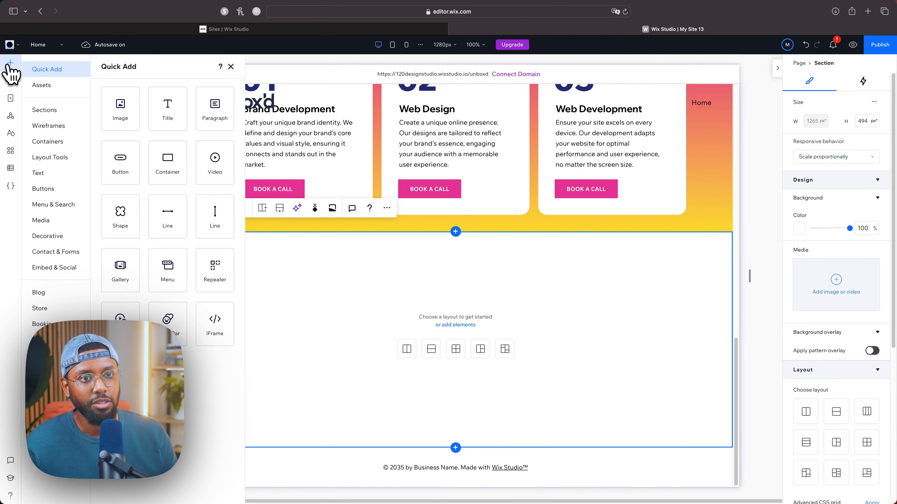
pyautogui.moveTo(38, 173)
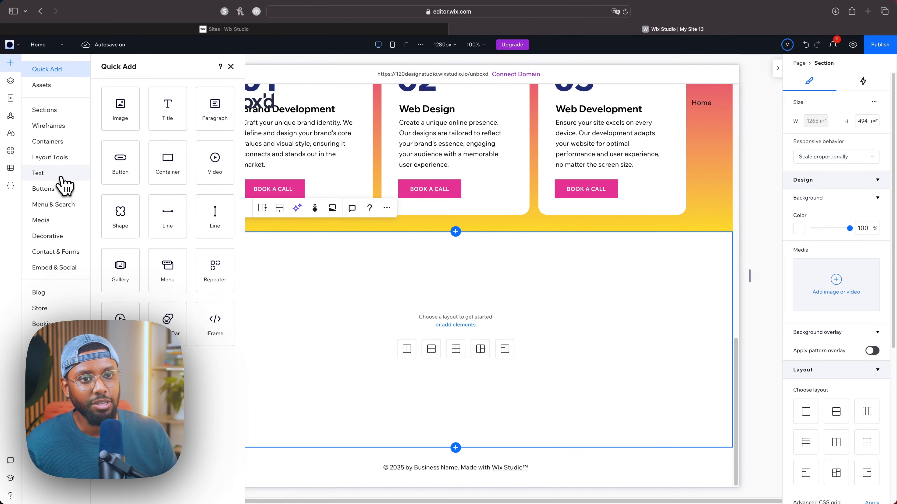
pyautogui.click(39, 173)
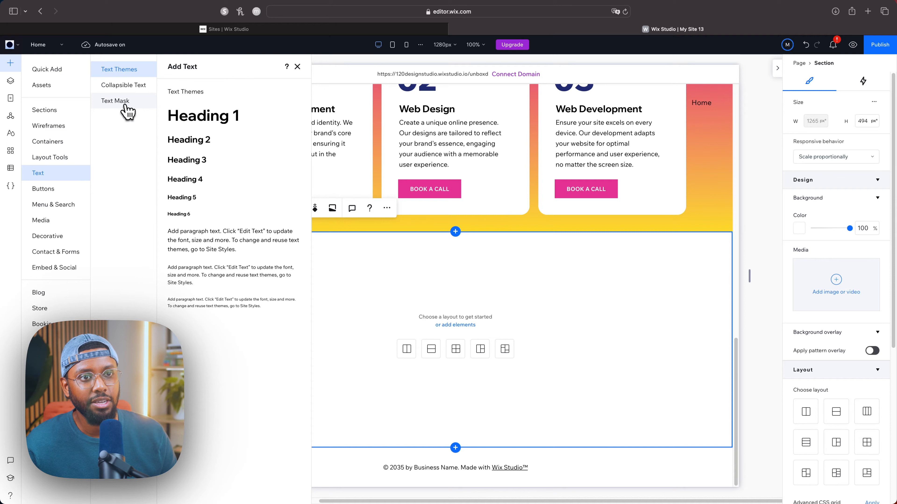
pyautogui.click(115, 101)
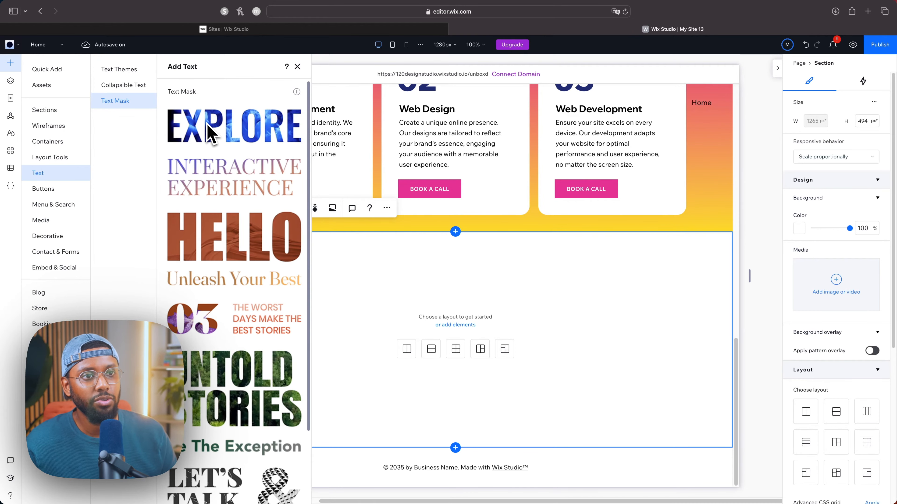
pyautogui.moveTo(229, 158)
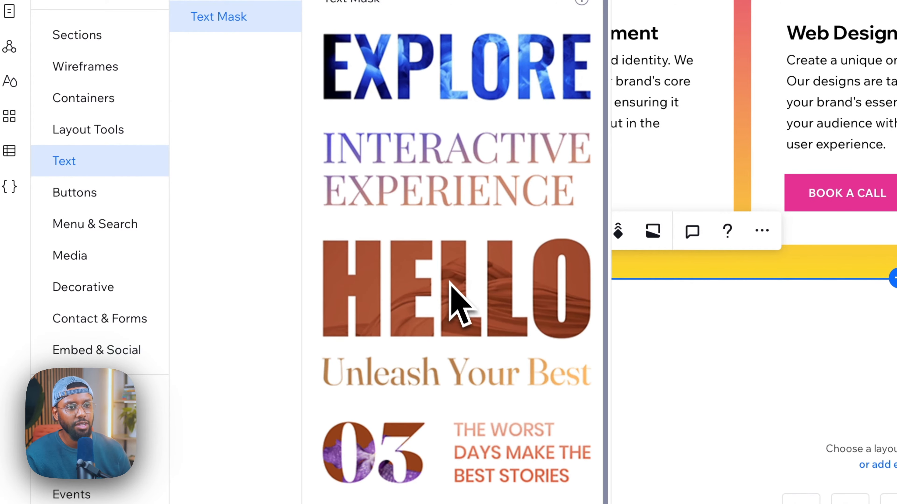
pyautogui.moveTo(477, 398)
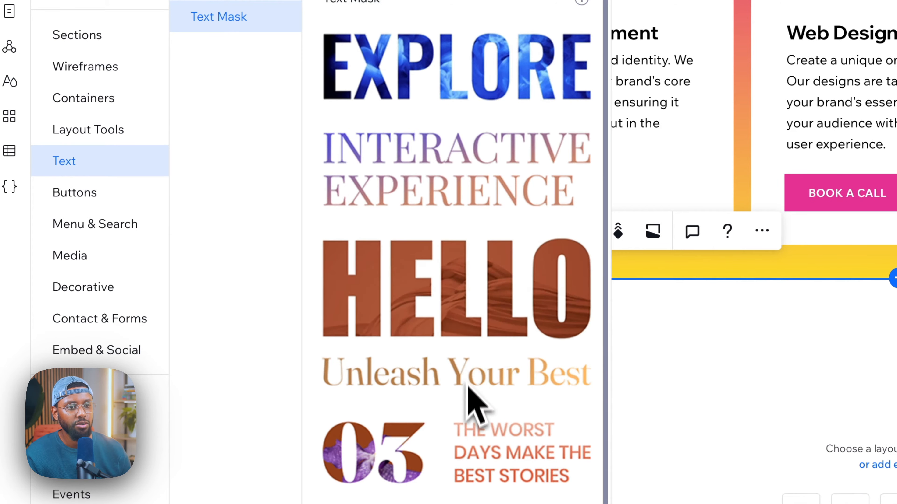
pyautogui.scroll(-3)
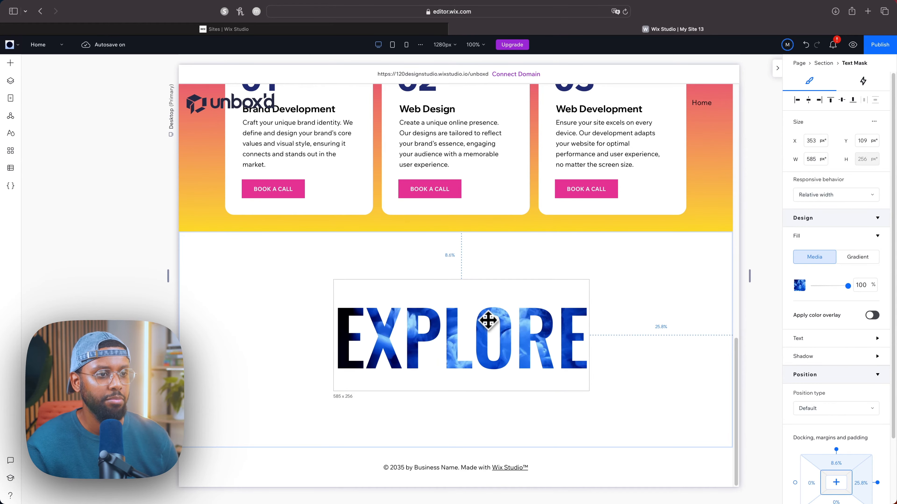
# Replace the mask's word EXPLORE with FERN via Change Text.
pyautogui.click(461, 336)
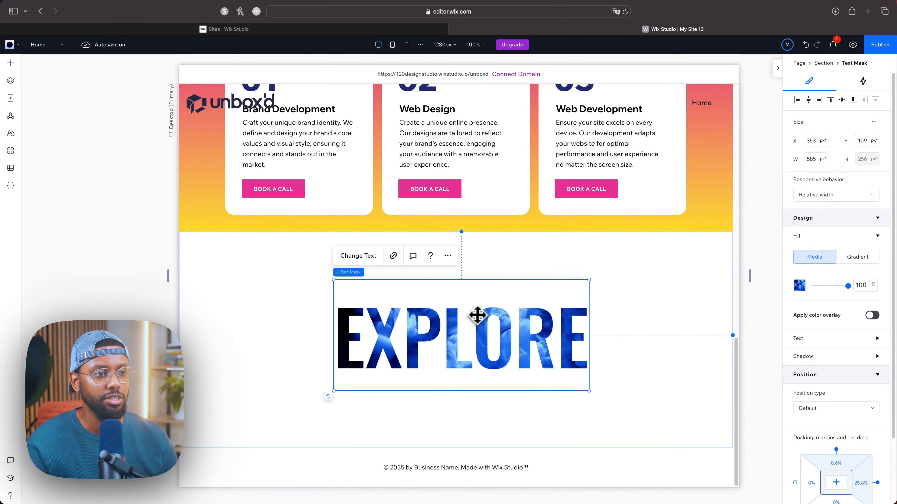
pyautogui.moveTo(358, 256)
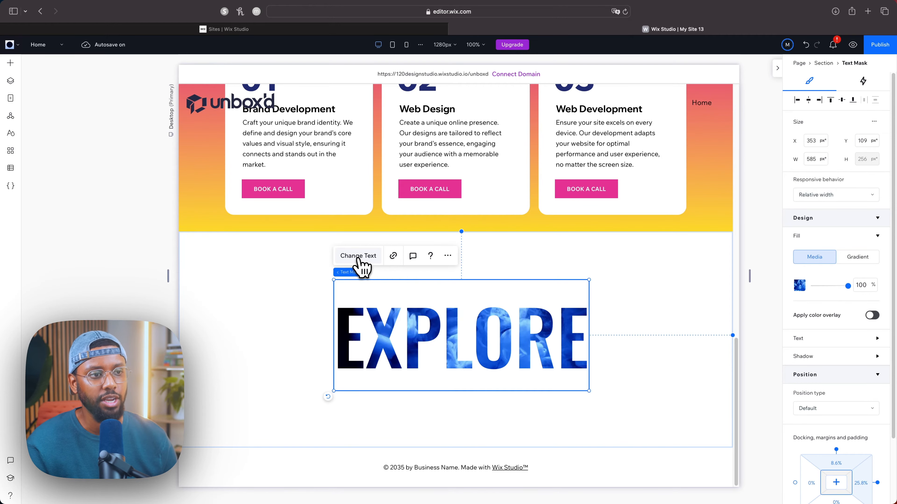
pyautogui.click(357, 256)
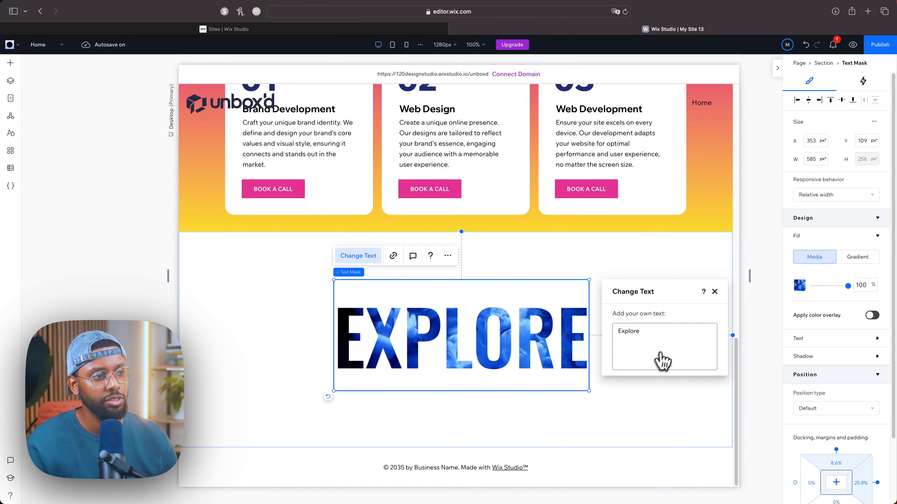
pyautogui.click(663, 347)
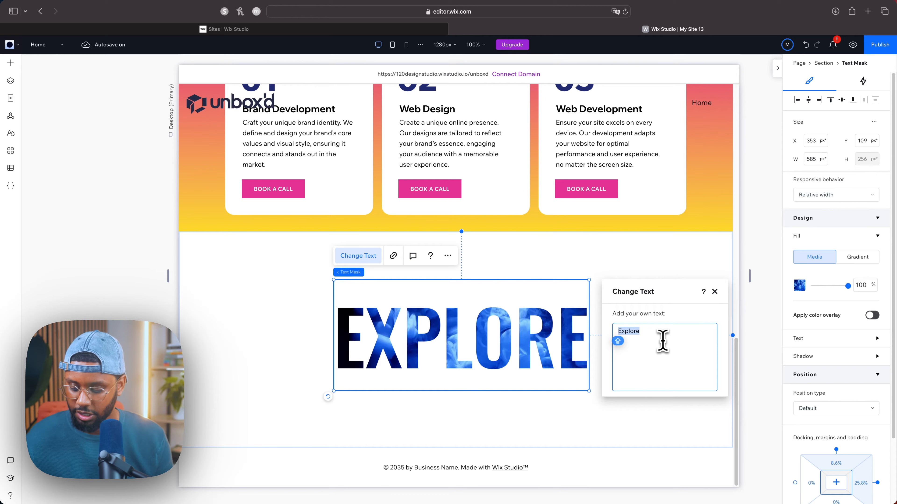
pyautogui.moveTo(666, 351)
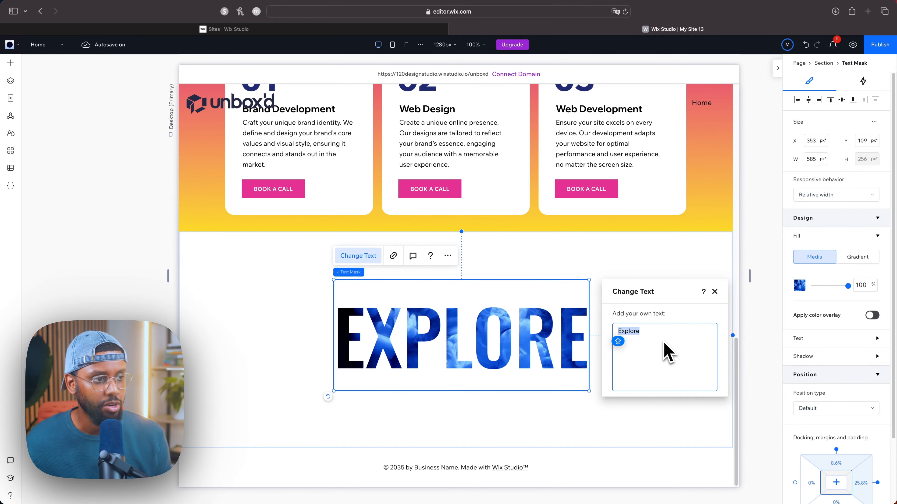
pyautogui.write('FER')
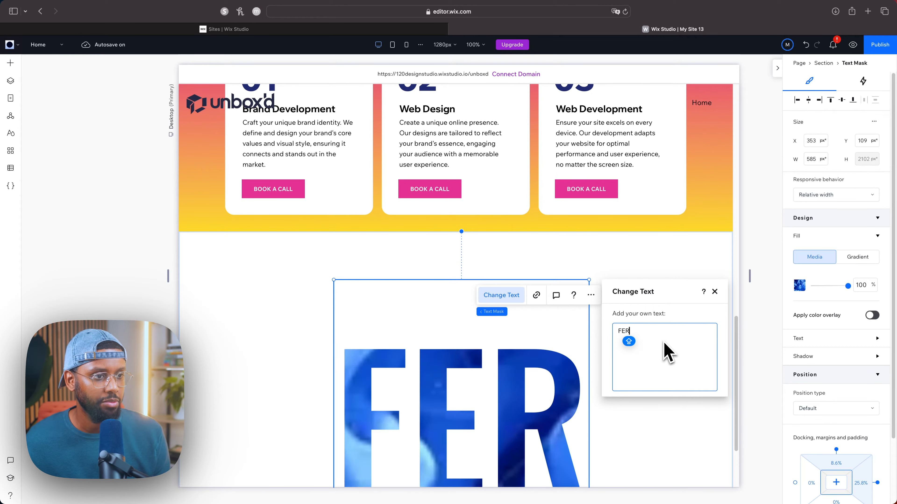
pyautogui.write('N')
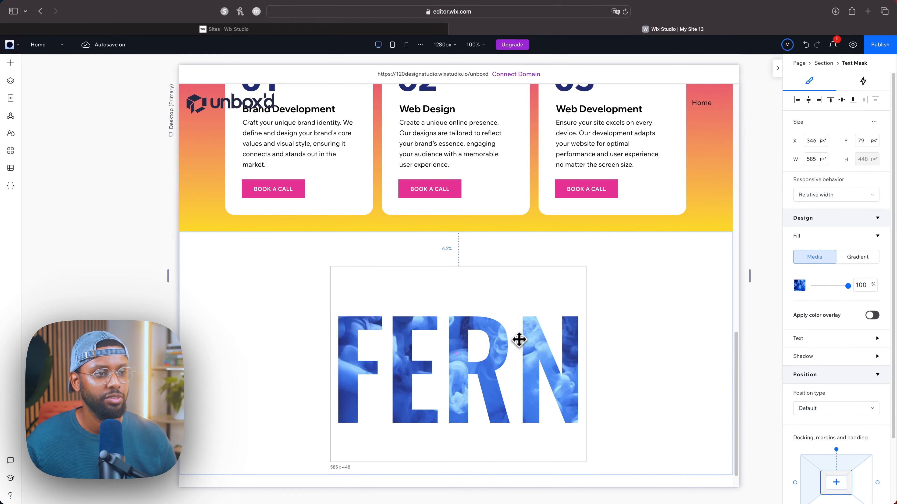
pyautogui.click(457, 354)
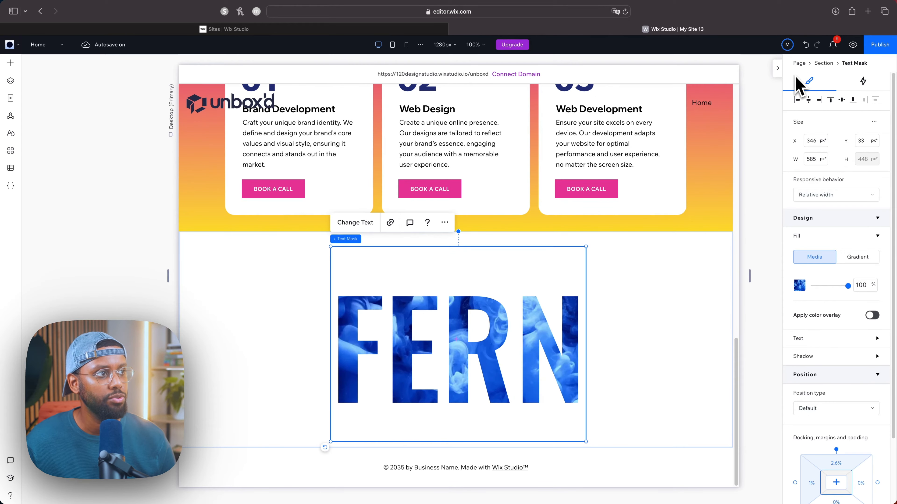
pyautogui.moveTo(815, 97)
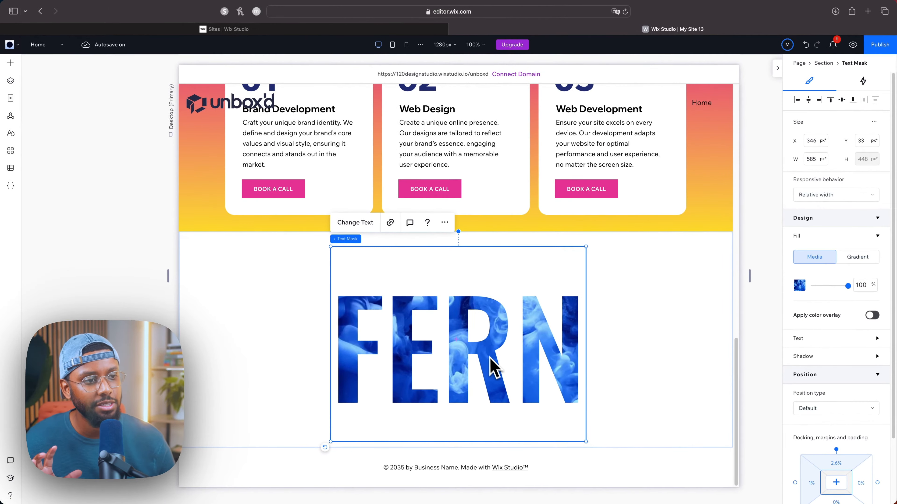
# Move the FERN mask higher and preview the page at the Design Outside the Box heading.
pyautogui.scroll(3)
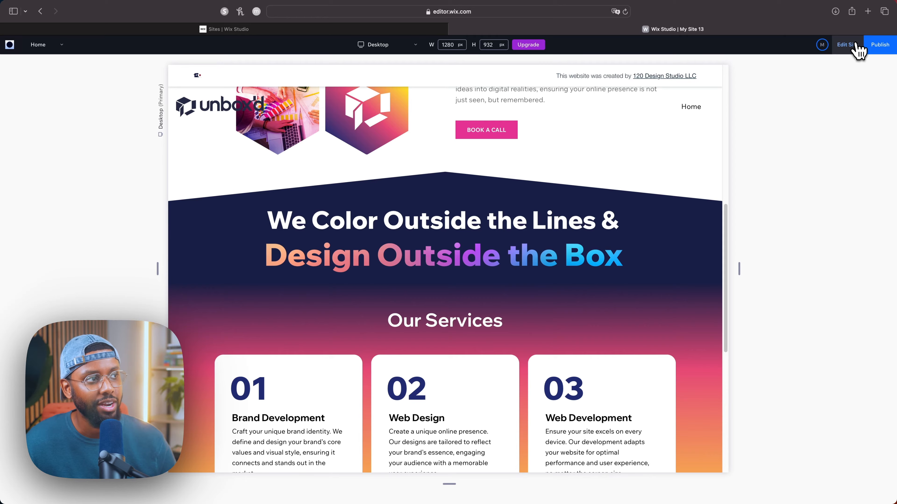
# Give the Design Outside the Box heading a saved warm pink-to-orange gradient and return to the FERN section.
pyautogui.click(848, 45)
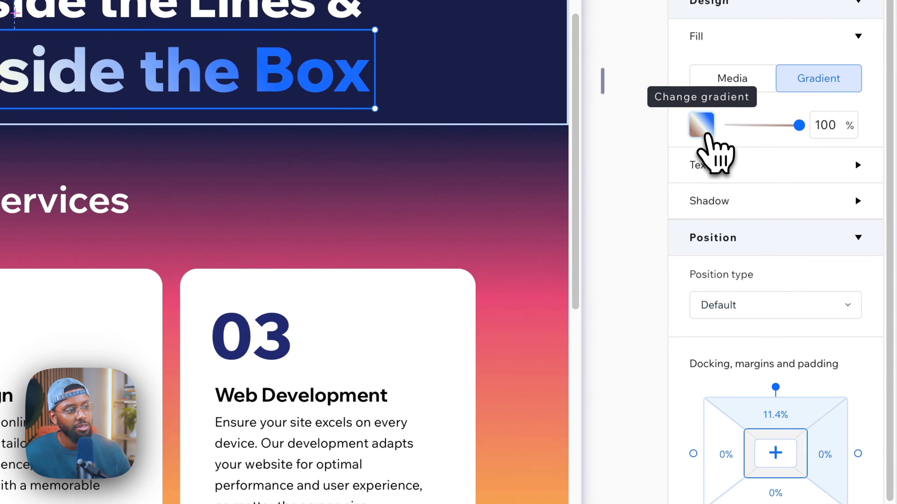
pyautogui.click(701, 124)
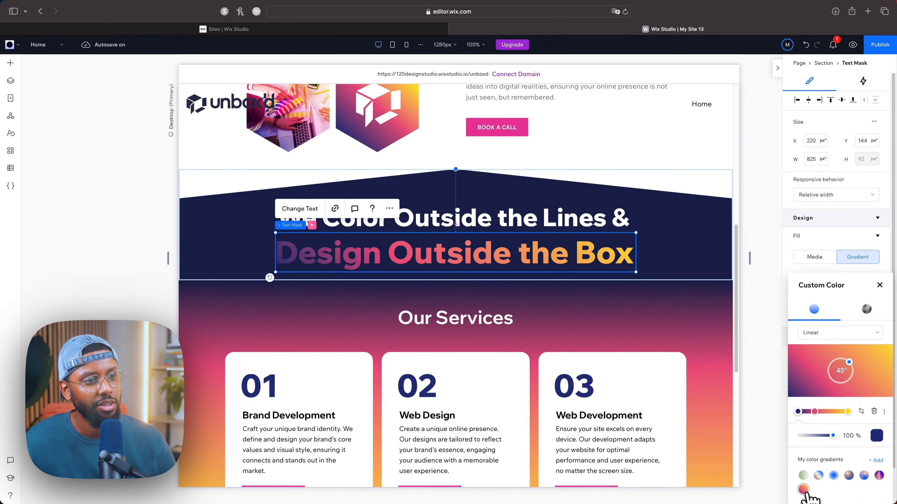
pyautogui.moveTo(293, 273)
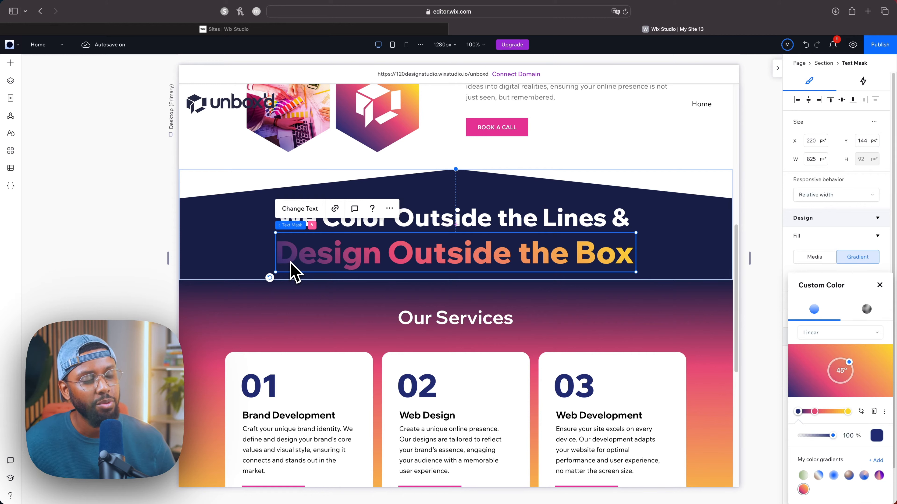
pyautogui.moveTo(800, 413)
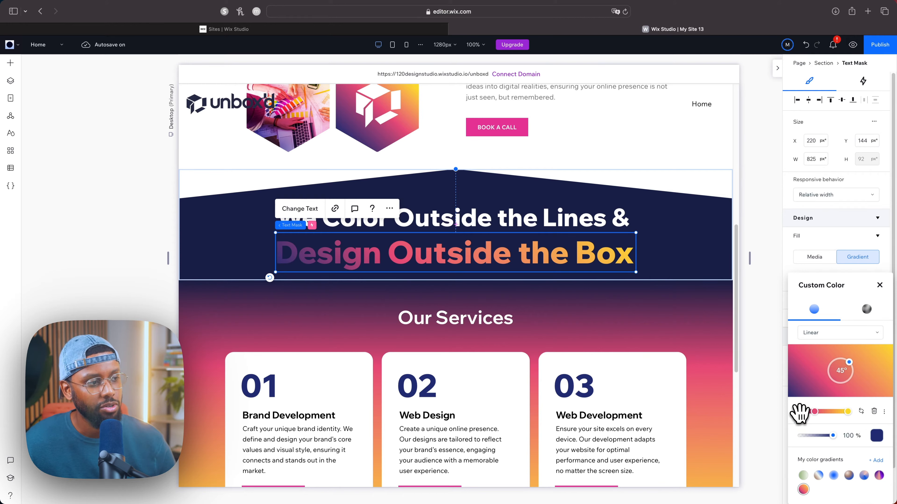
pyautogui.moveTo(874, 411)
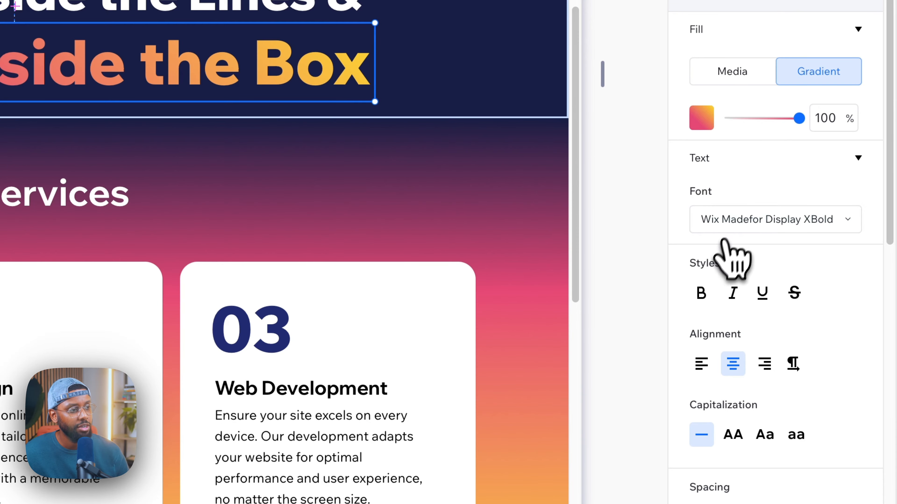
pyautogui.scroll(-3)
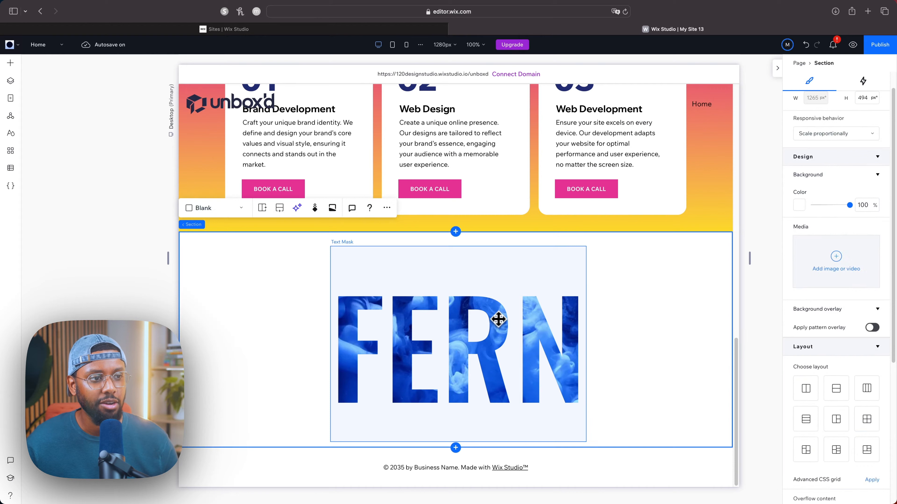
# Set the FERN text mask font to Poppins Black in the Design panel.
pyautogui.click(458, 349)
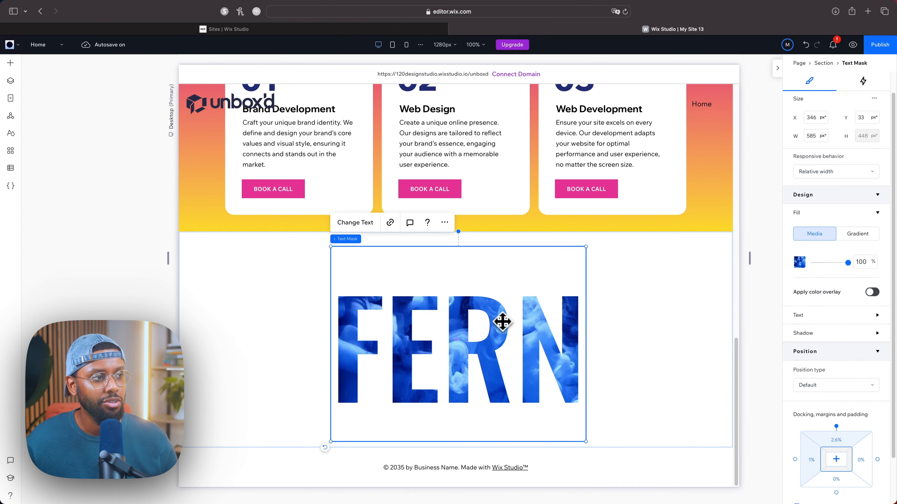
pyautogui.moveTo(826, 316)
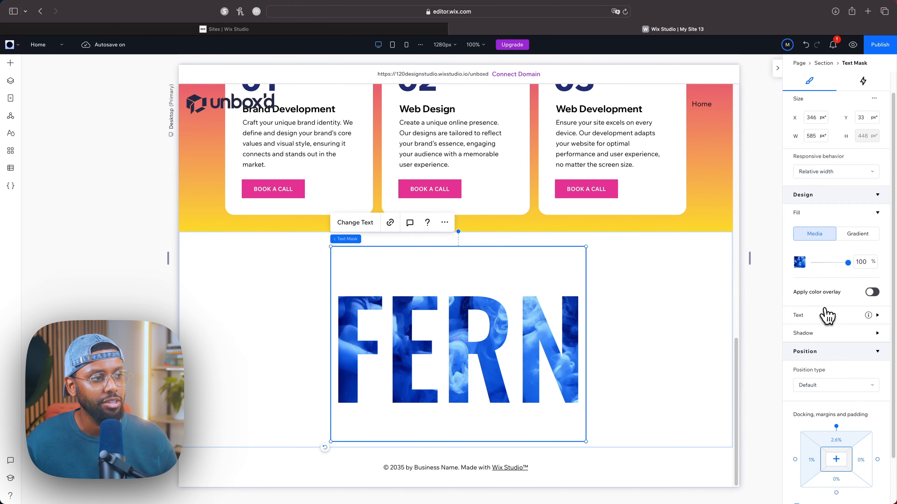
pyautogui.click(876, 315)
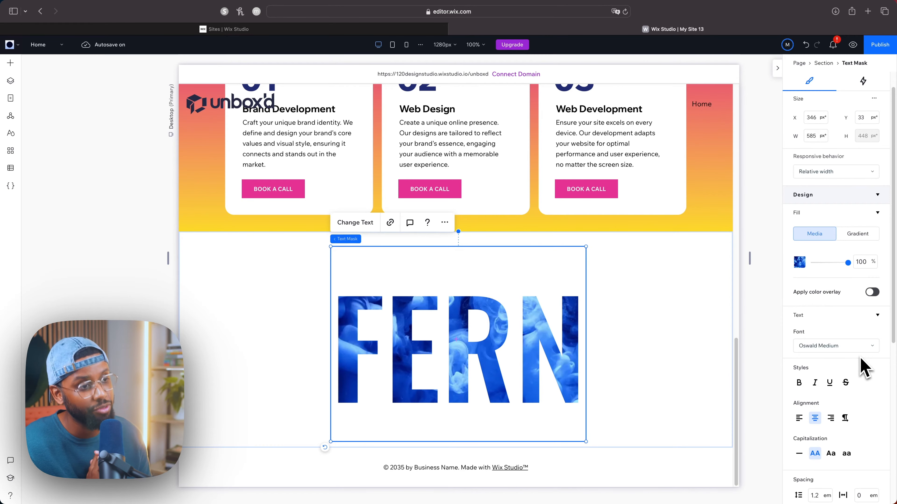
pyautogui.click(834, 345)
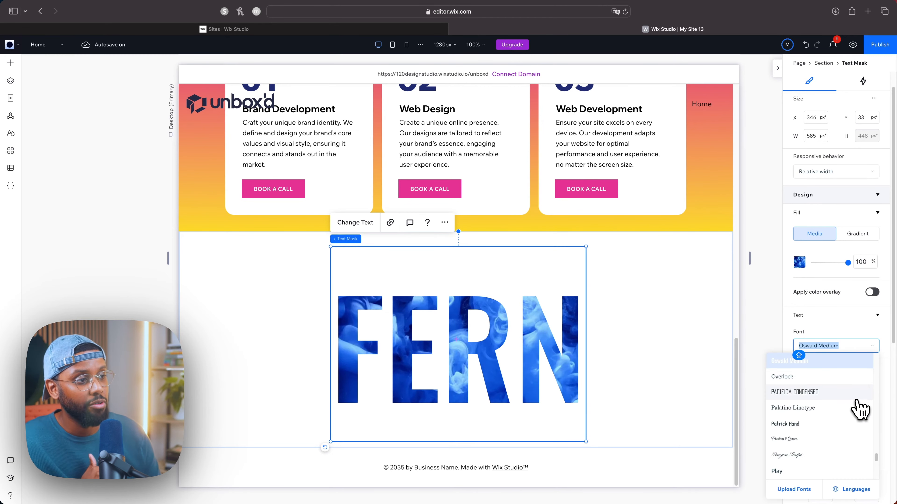
pyautogui.scroll(-3)
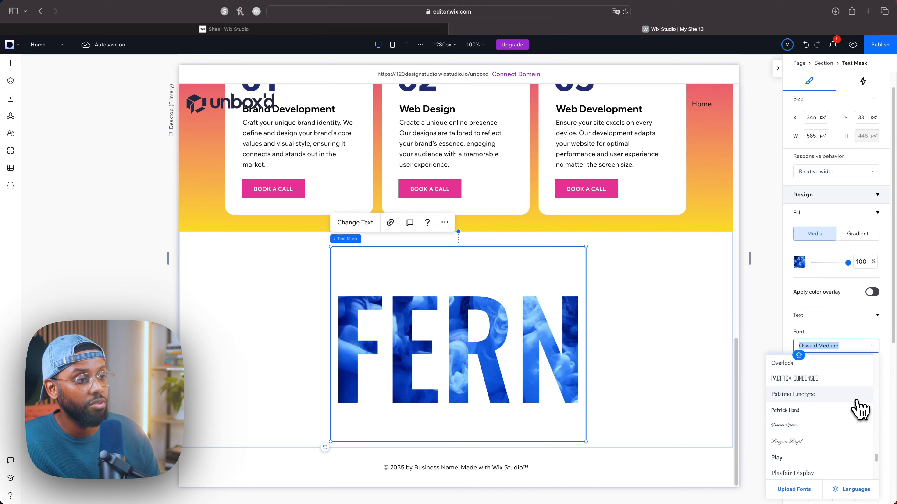
pyautogui.scroll(-3)
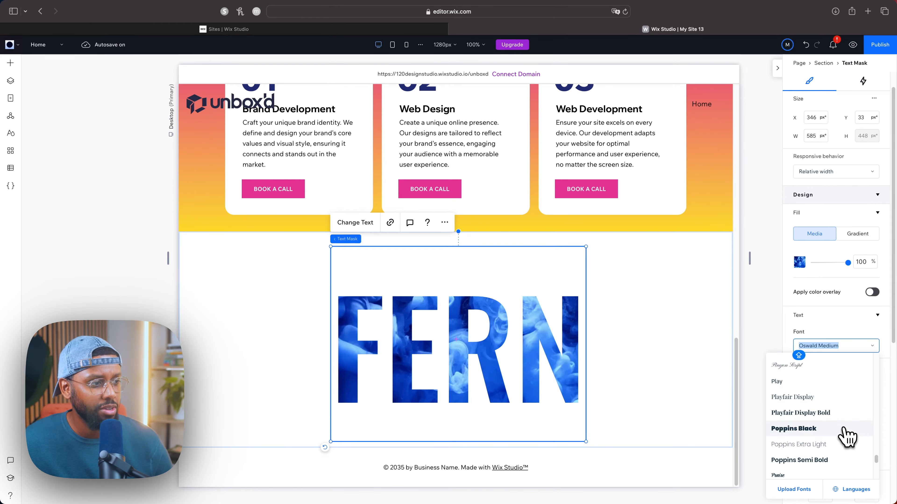
pyautogui.click(793, 429)
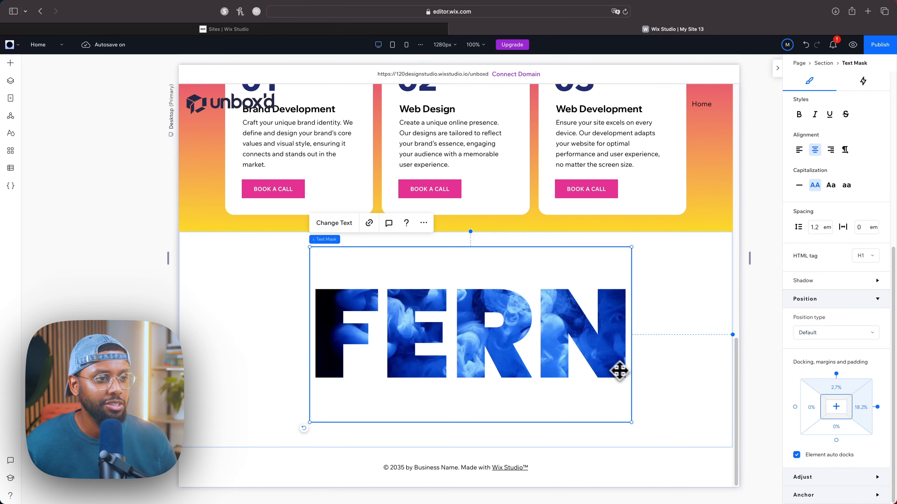
# Preview the page with the heavier FERN lettering.
pyautogui.click(852, 44)
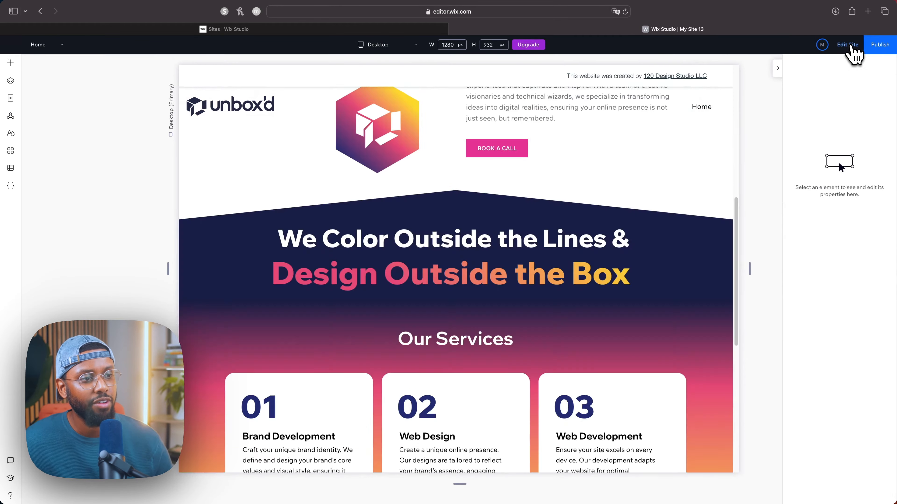
pyautogui.scroll(-3)
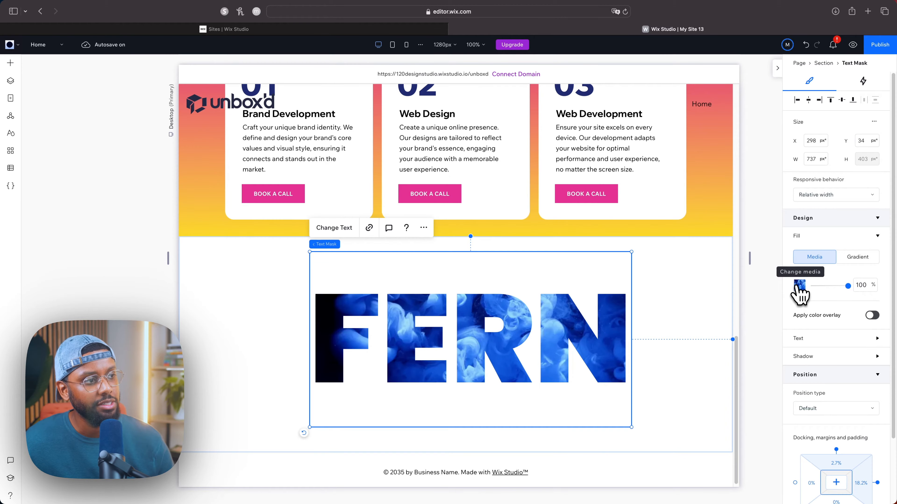
# Fill the FERN lettering with the fern leaf video found by searching LEAF in Media from Wix.
pyautogui.click(800, 286)
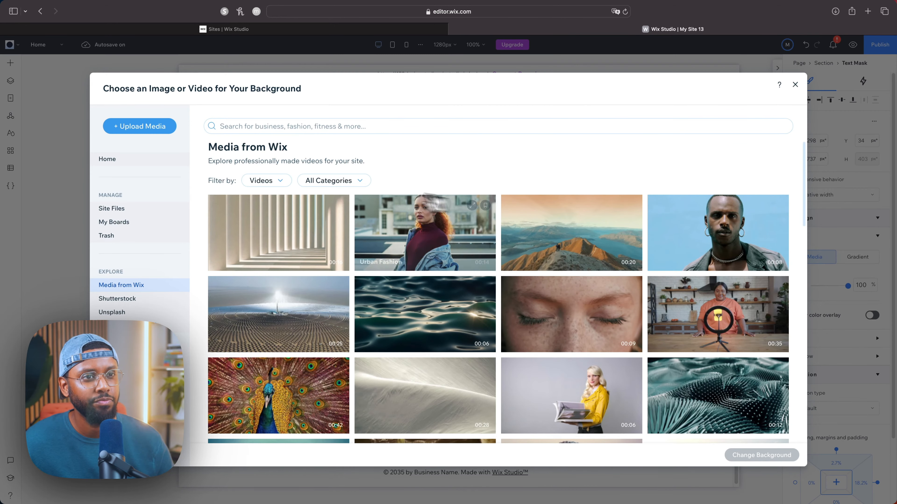
pyautogui.write('LE')
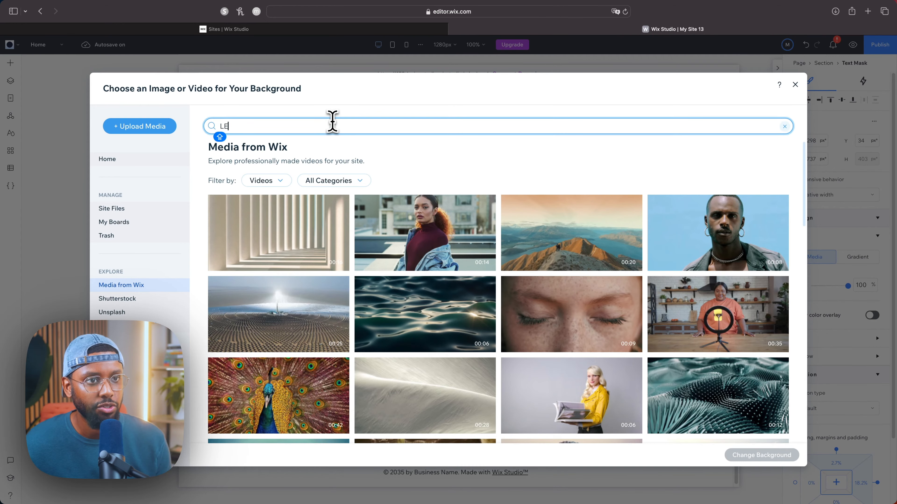
pyautogui.write('AF')
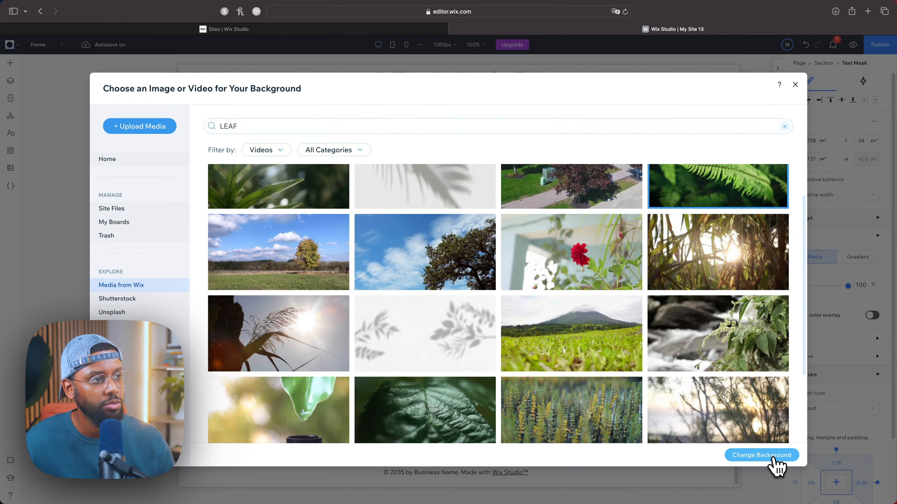
pyautogui.click(762, 455)
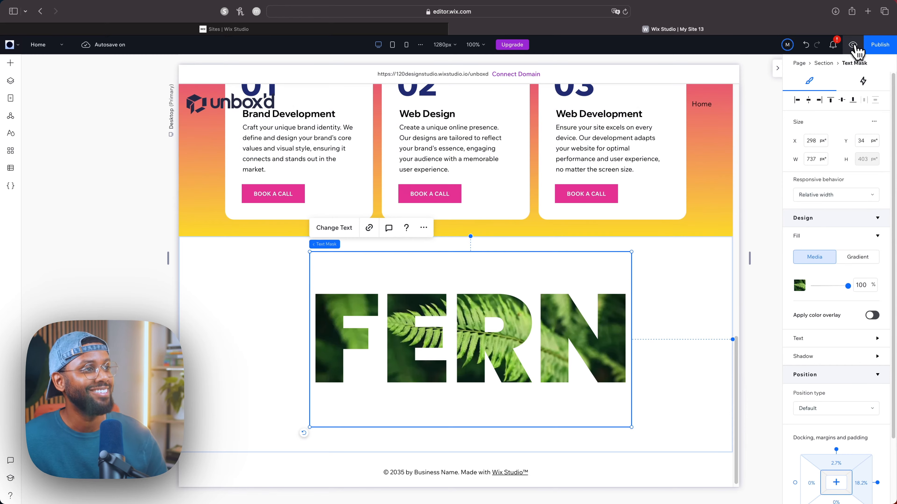
pyautogui.click(852, 45)
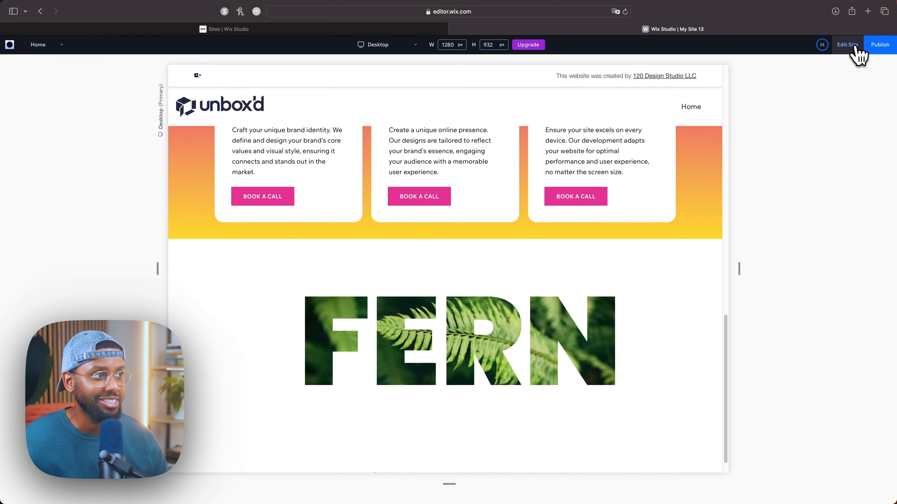
pyautogui.click(847, 45)
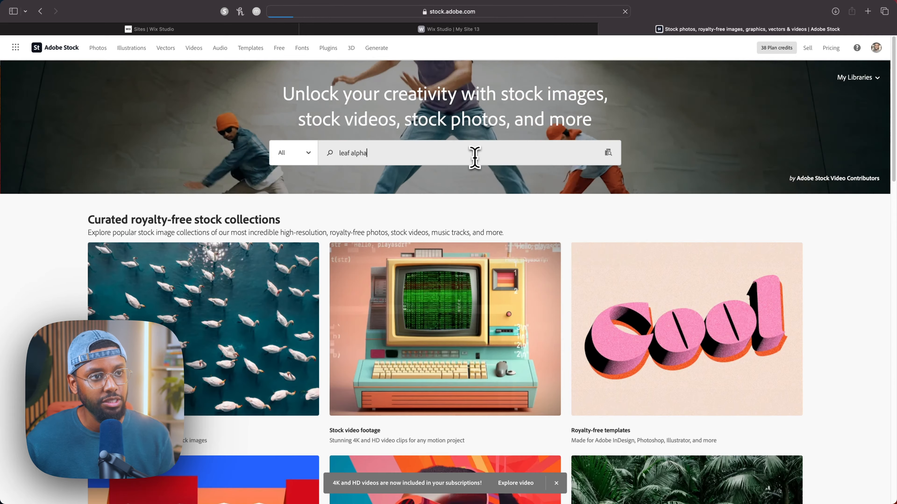
# Run the leaf alpha search, open the tropical plants wind-loop frame video, and return to the Wix tab.
pyautogui.press('Return')
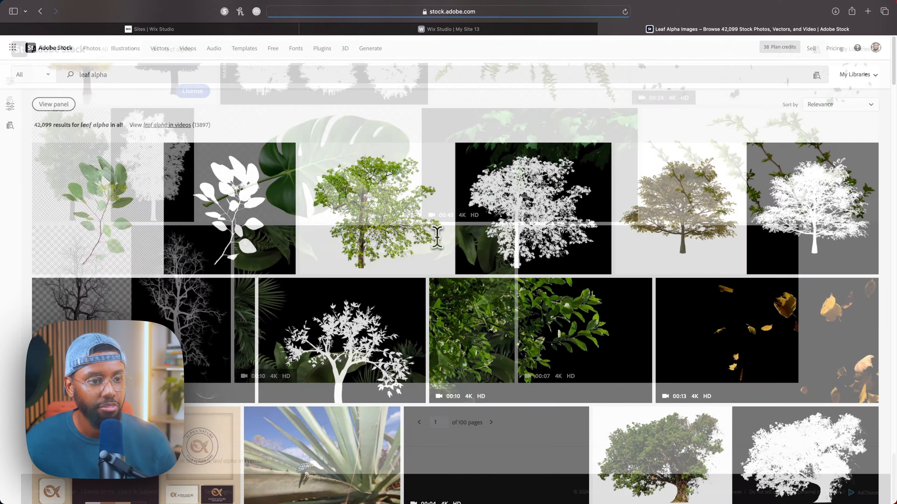
pyautogui.scroll(-3)
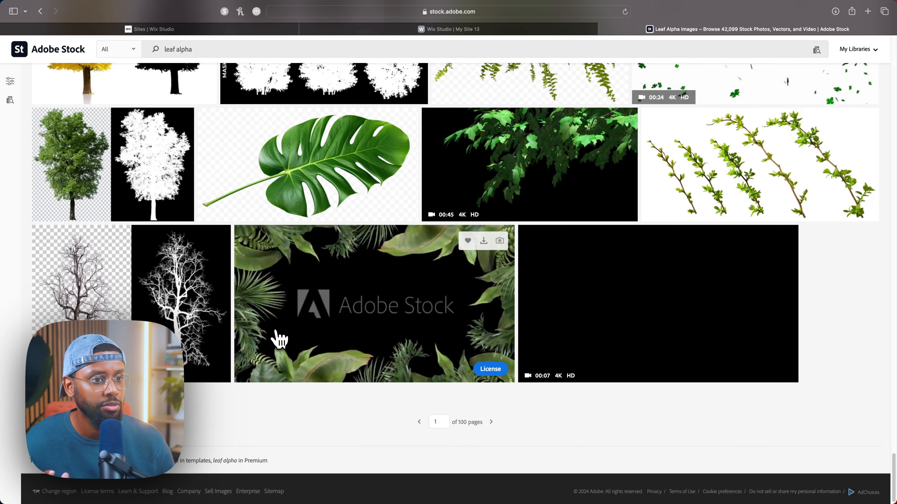
pyautogui.click(375, 303)
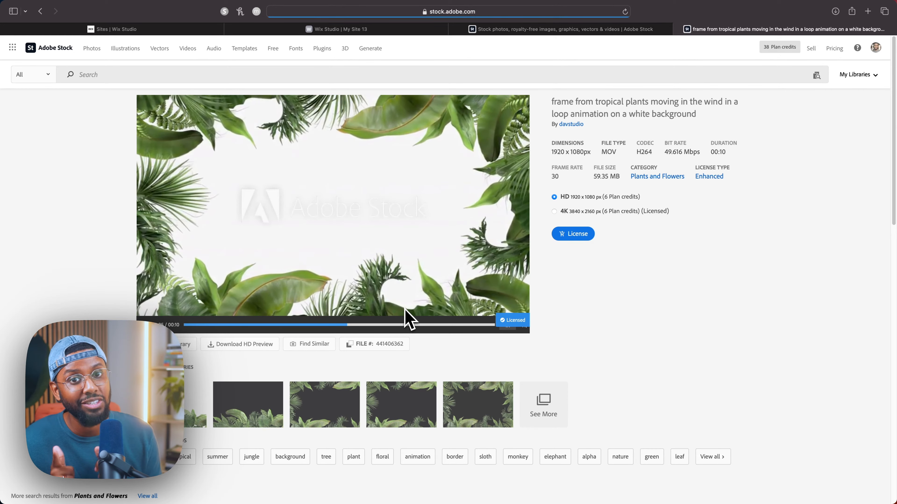
pyautogui.click(336, 29)
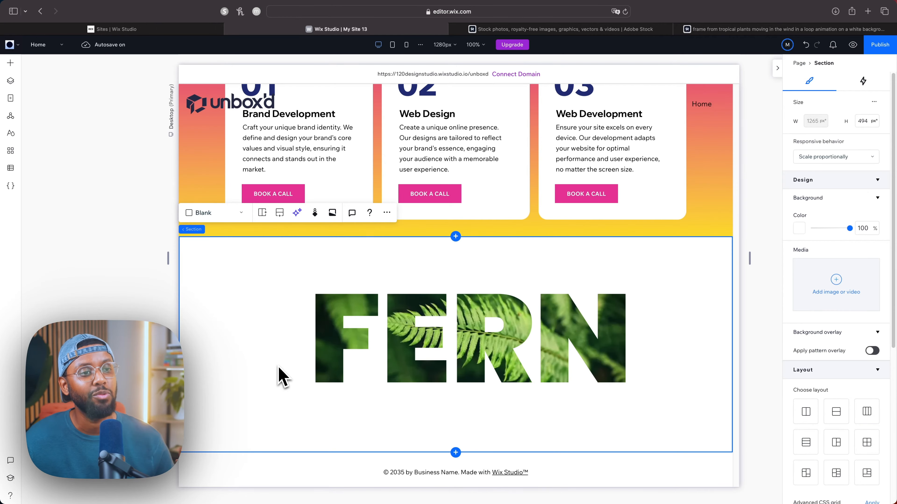
pyautogui.moveTo(766, 206)
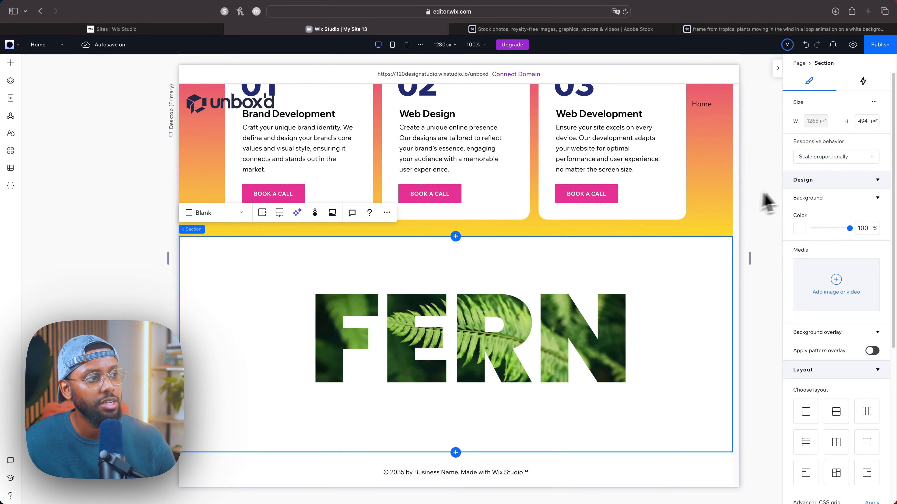
pyautogui.moveTo(809, 237)
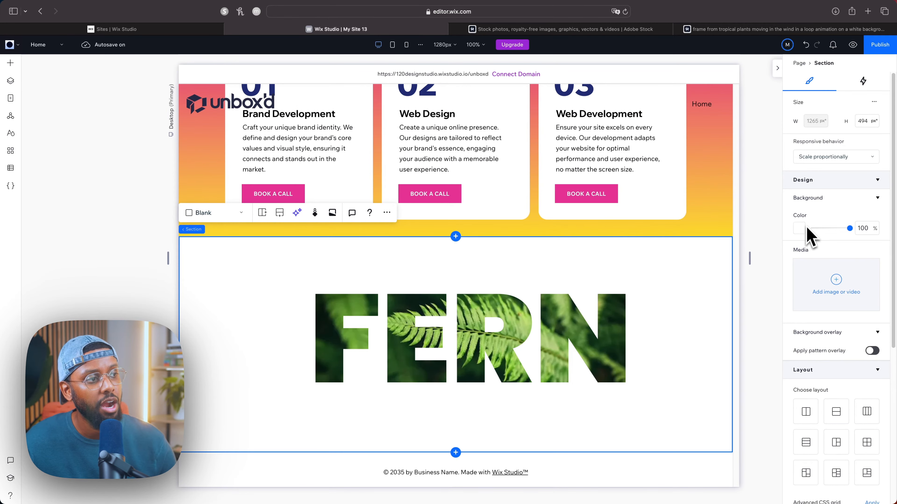
pyautogui.moveTo(836, 284)
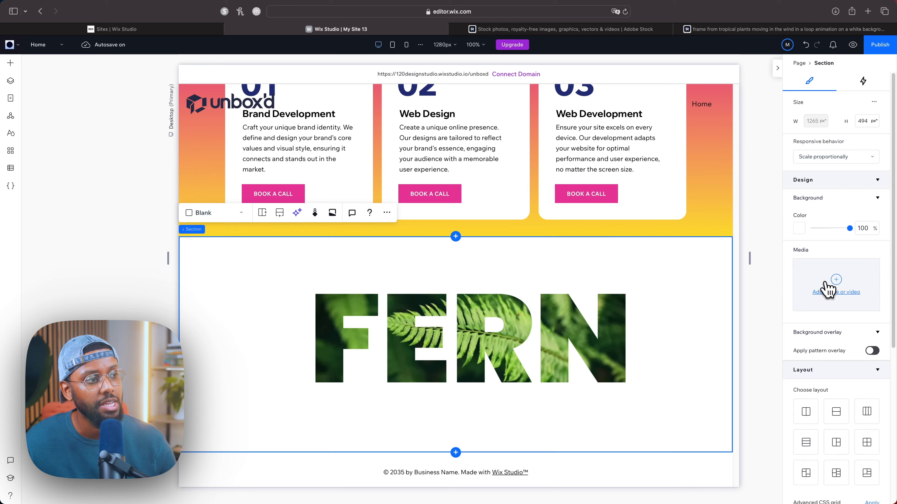
# Upload AdobeStock_441406362.mov from the computer and make it the FERN section background.
pyautogui.click(835, 286)
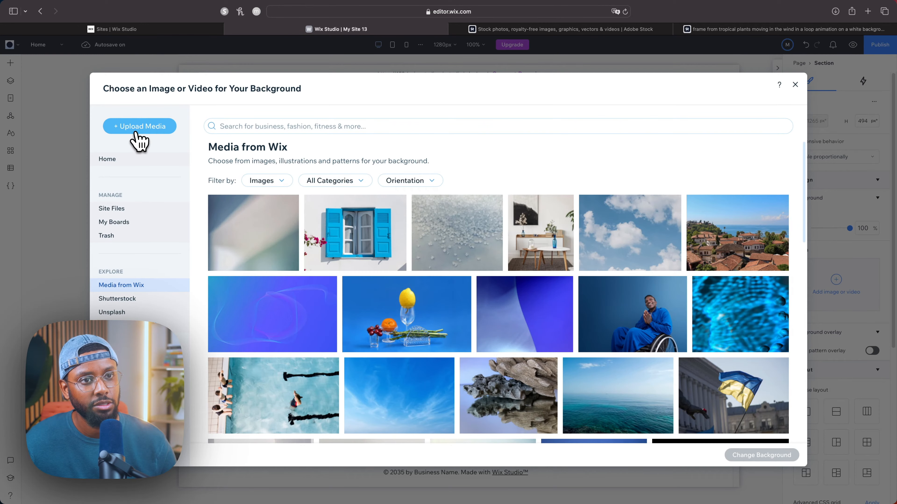
pyautogui.click(139, 125)
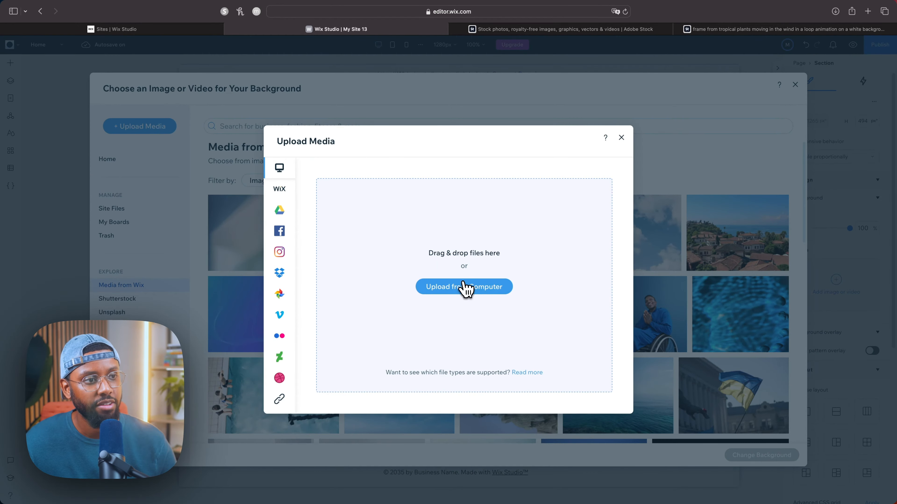
pyautogui.click(463, 286)
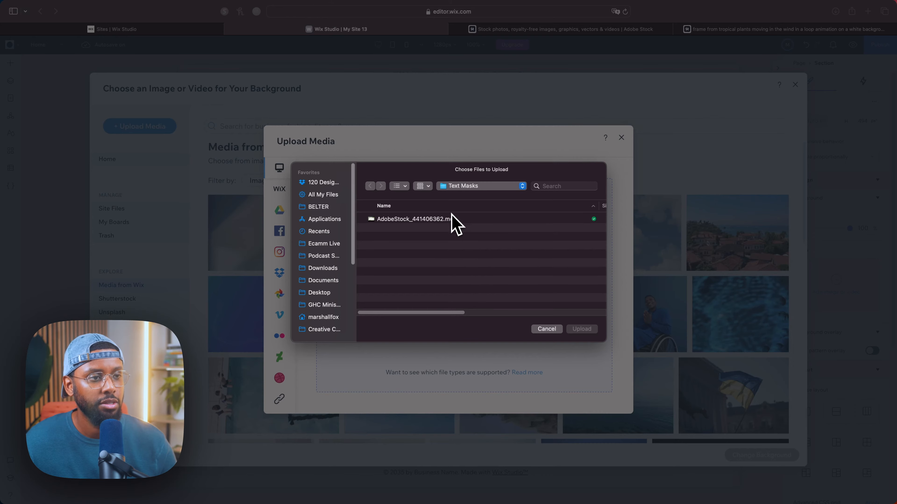
pyautogui.click(415, 219)
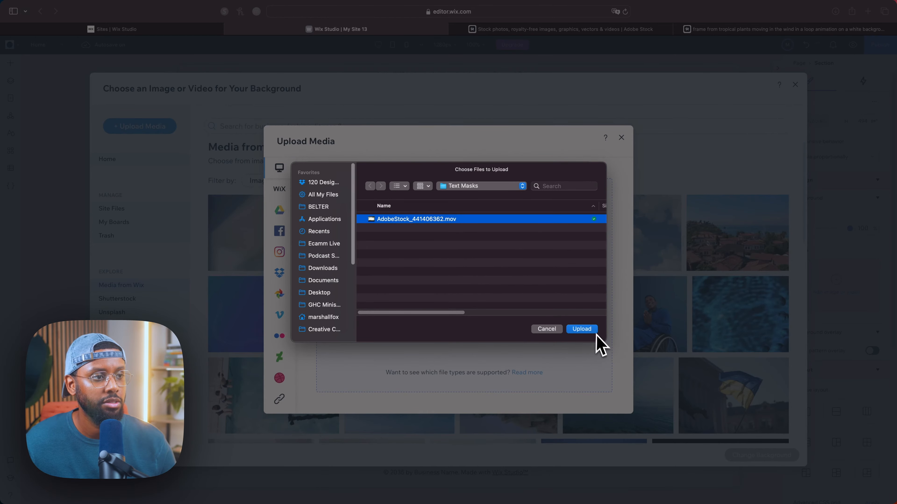
pyautogui.click(580, 329)
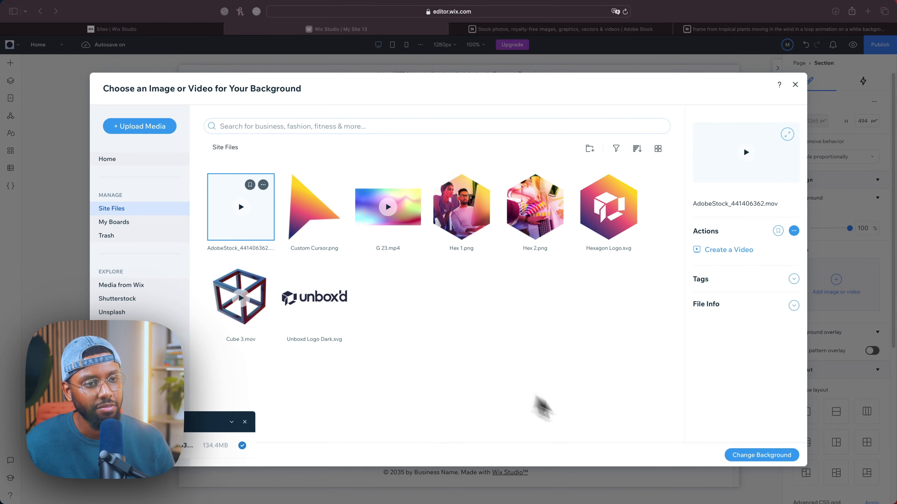
pyautogui.moveTo(761, 455)
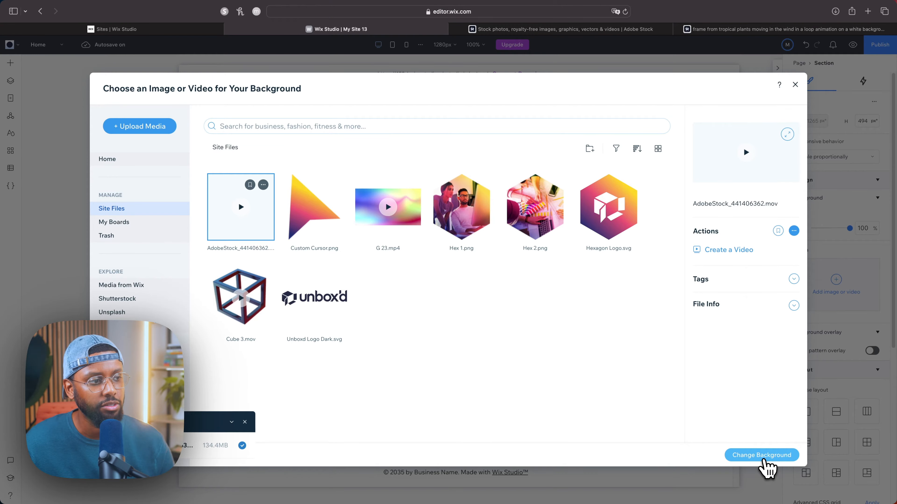
pyautogui.click(761, 456)
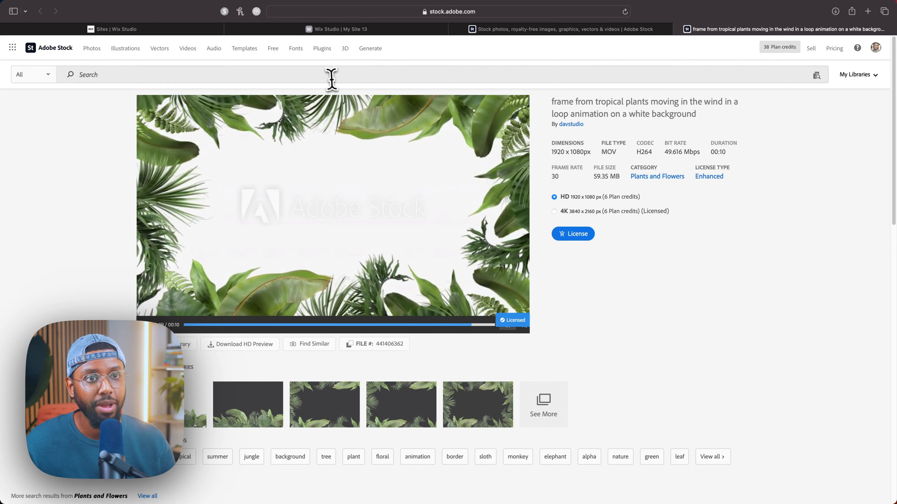
# Search leaf, license the dark green tropical leaf texture photo with Standard license, and open a new tab.
pyautogui.write('leaf')
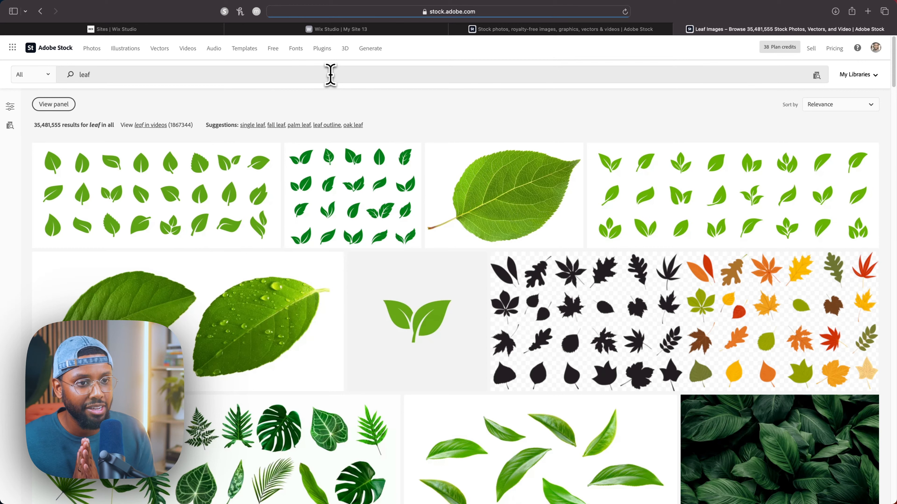
pyautogui.moveTo(297, 308)
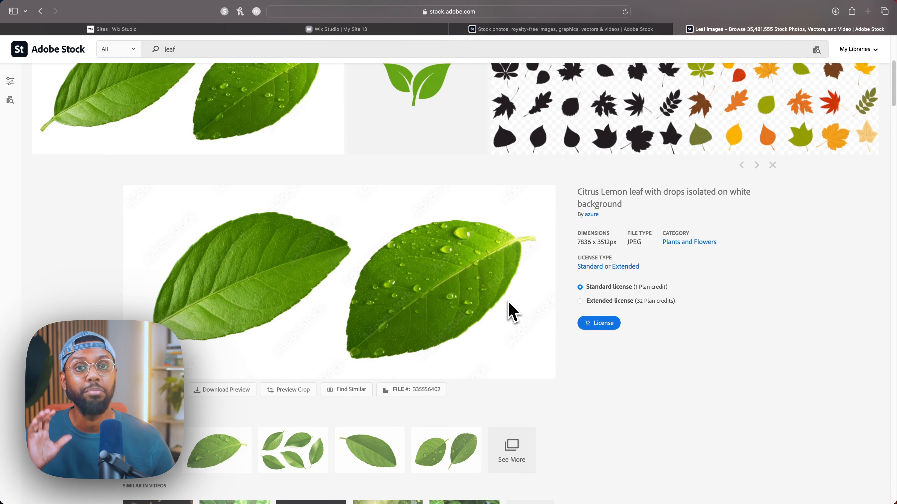
pyautogui.scroll(-3)
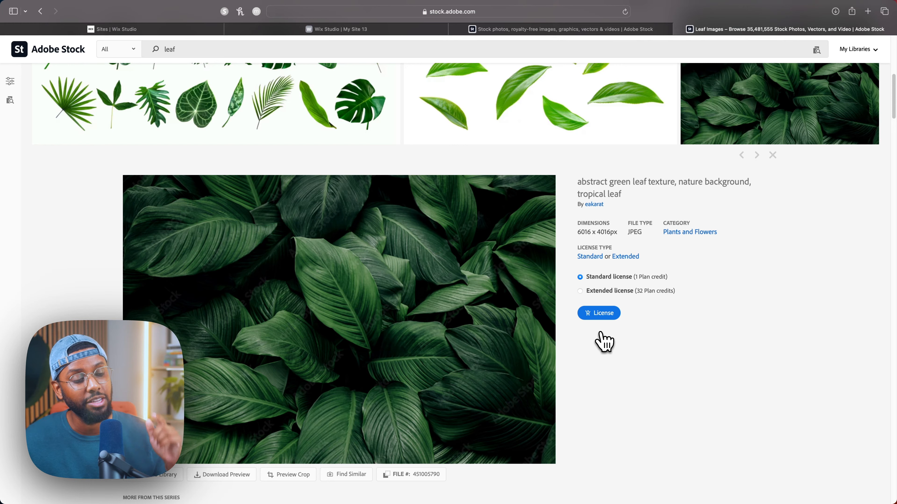
pyautogui.moveTo(602, 316)
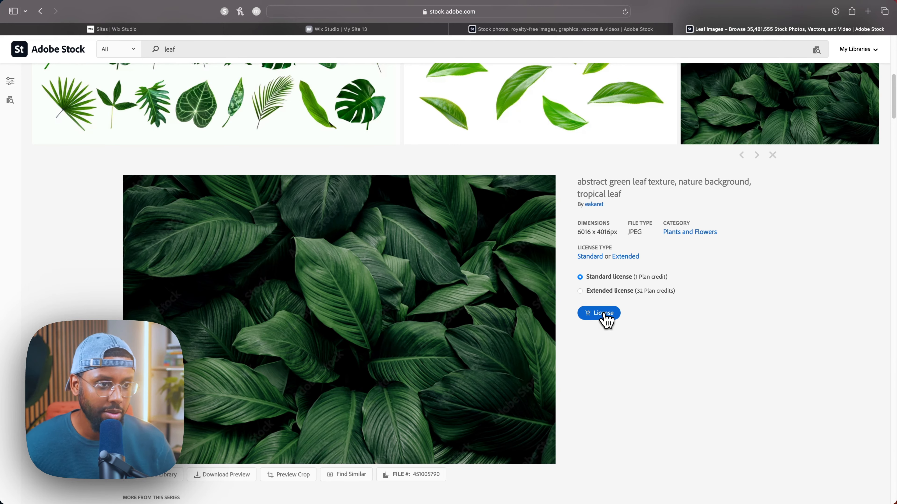
pyautogui.click(599, 312)
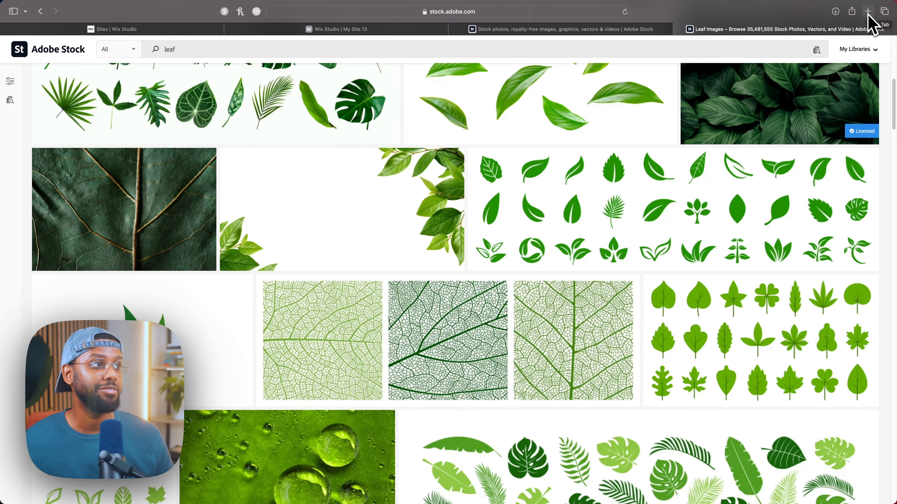
pyautogui.click(866, 11)
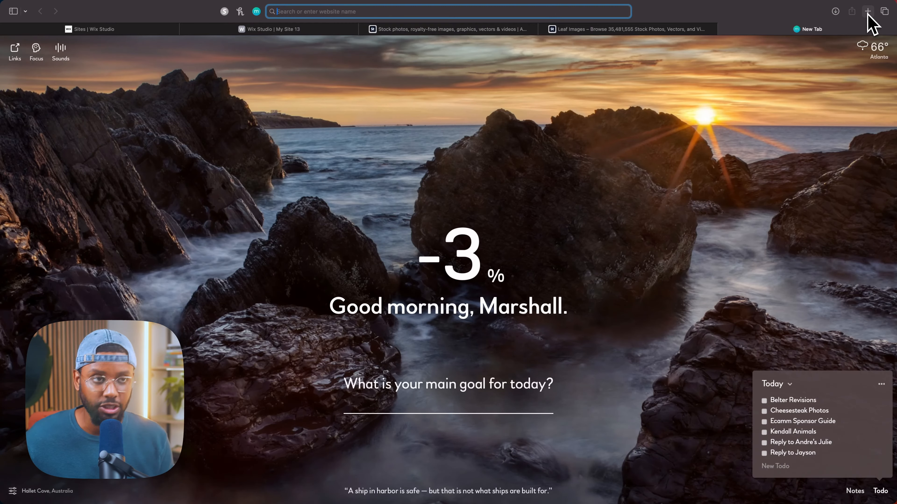
# Resize the Adobe Stock leaf JPEG to 2300 px wide in squoosh.app and save it to Text Masks.
pyautogui.write('squoosh.app')
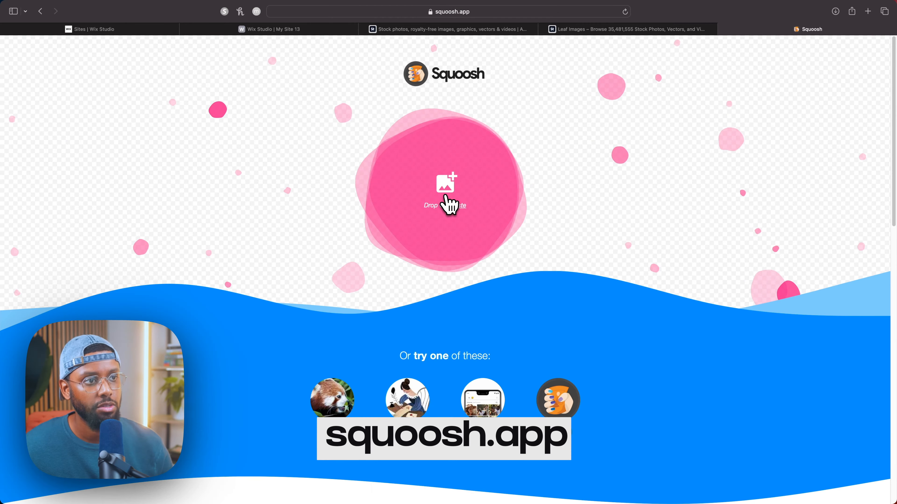
pyautogui.click(444, 191)
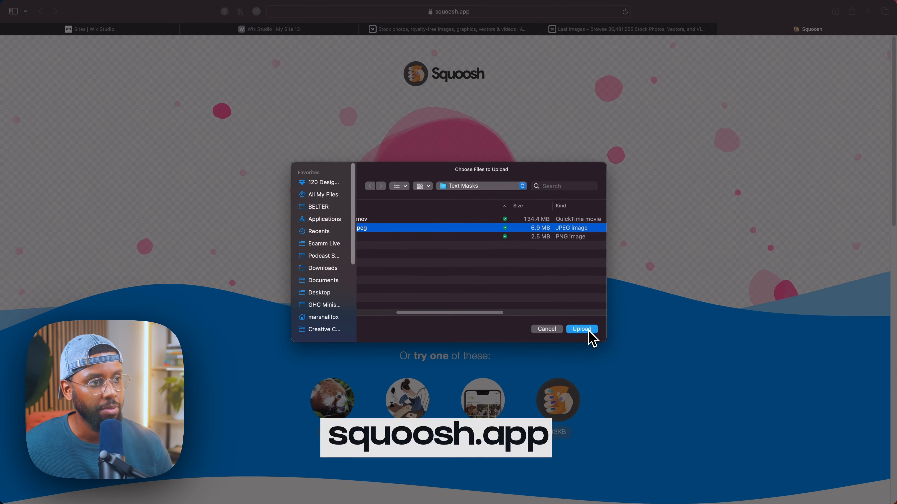
pyautogui.click(581, 329)
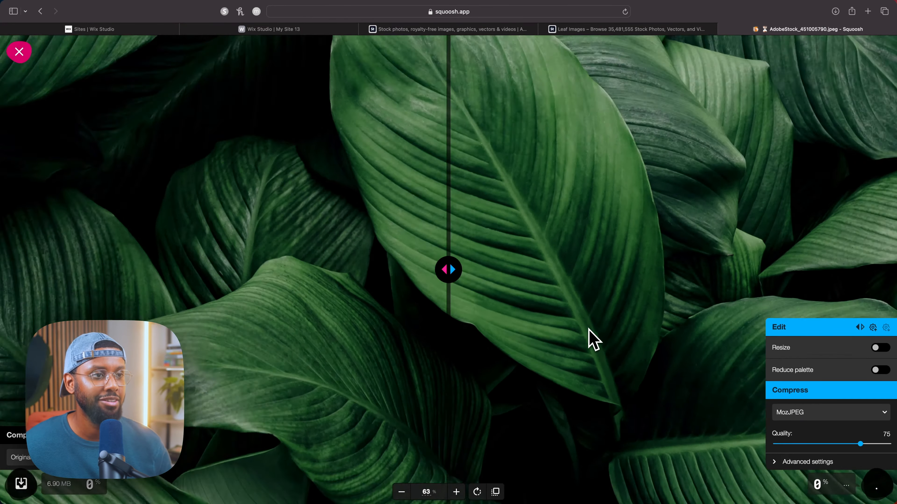
pyautogui.click(401, 492)
pyautogui.write('2300')
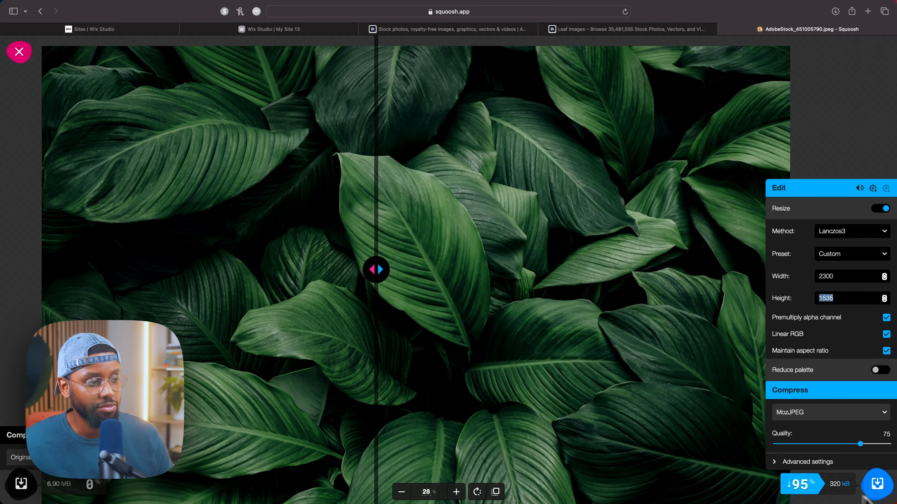
pyautogui.click(877, 484)
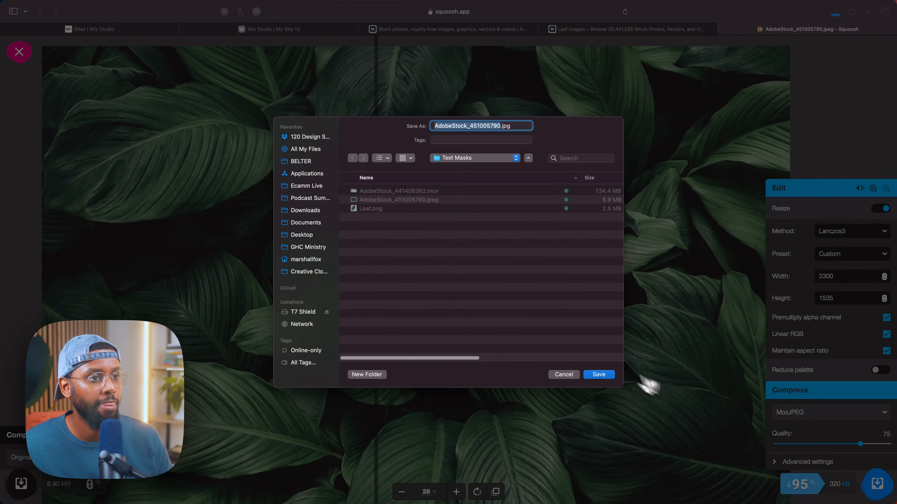
pyautogui.click(598, 374)
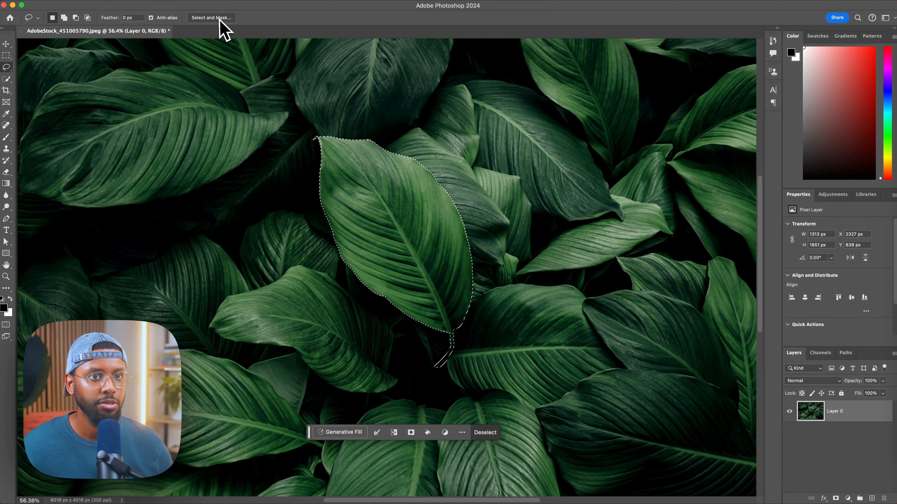
# Refine the lassoed leaf with Select and Mask and rotate the cutout to a tilted angle.
pyautogui.click(211, 18)
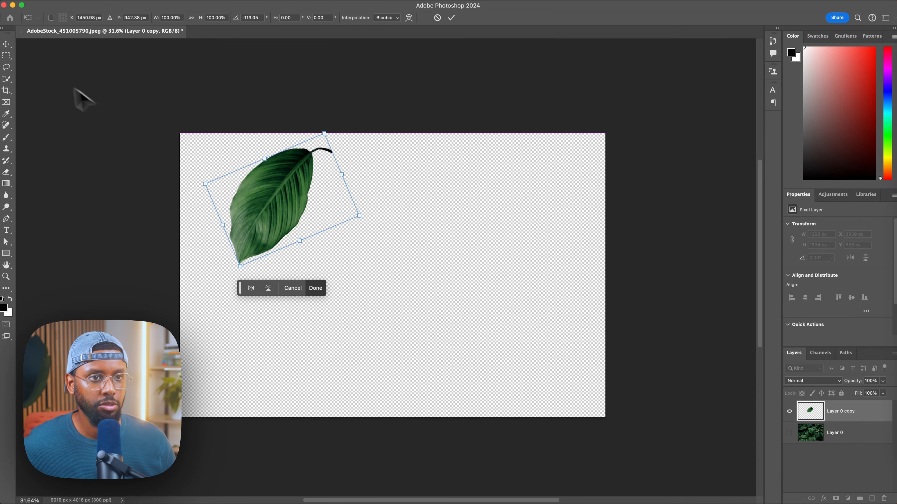
pyautogui.moveTo(280, 200); pyautogui.dragTo(229, 191)
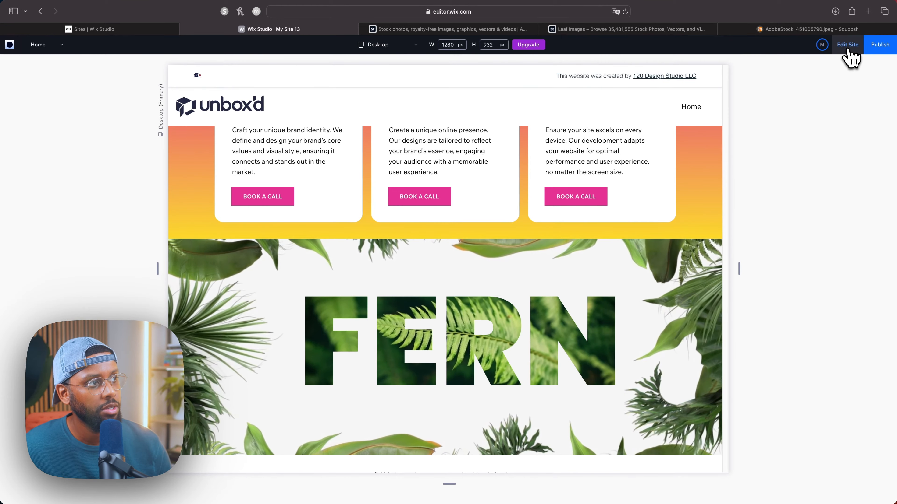
# Upload the resized leaf texture JPG and apply it as the FERN text mask fill.
pyautogui.click(846, 45)
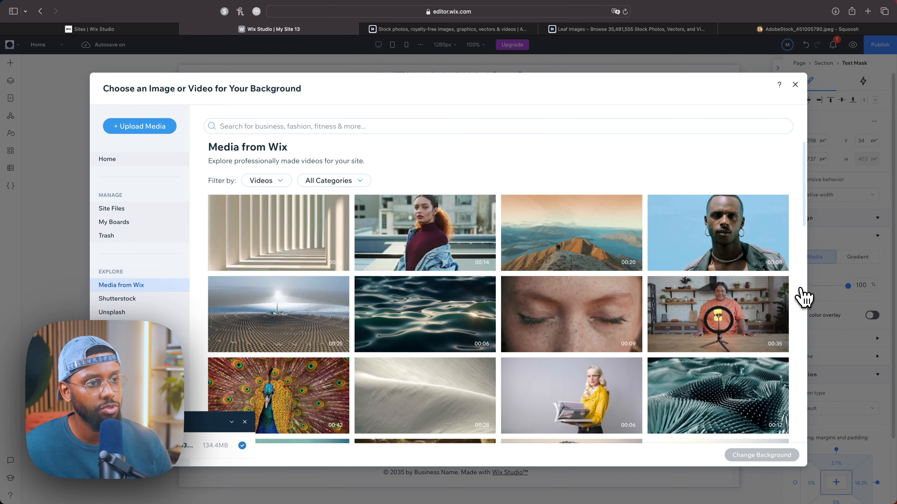
pyautogui.click(139, 126)
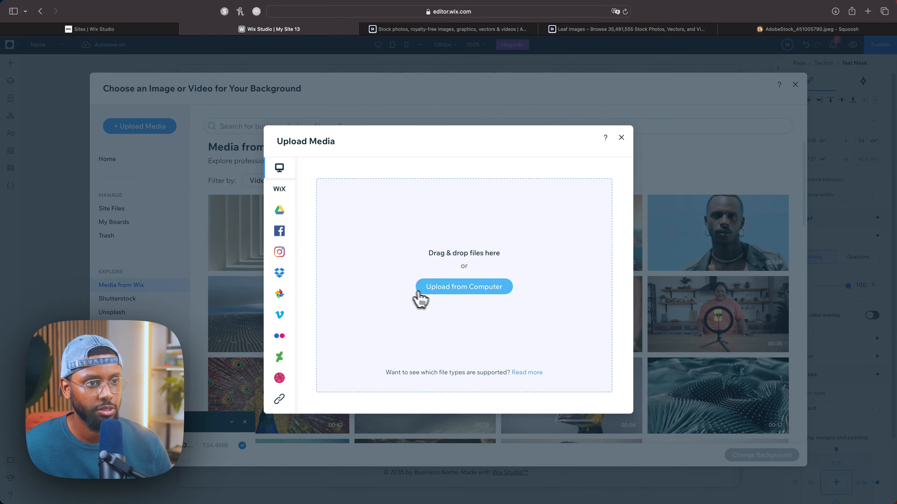
pyautogui.click(464, 287)
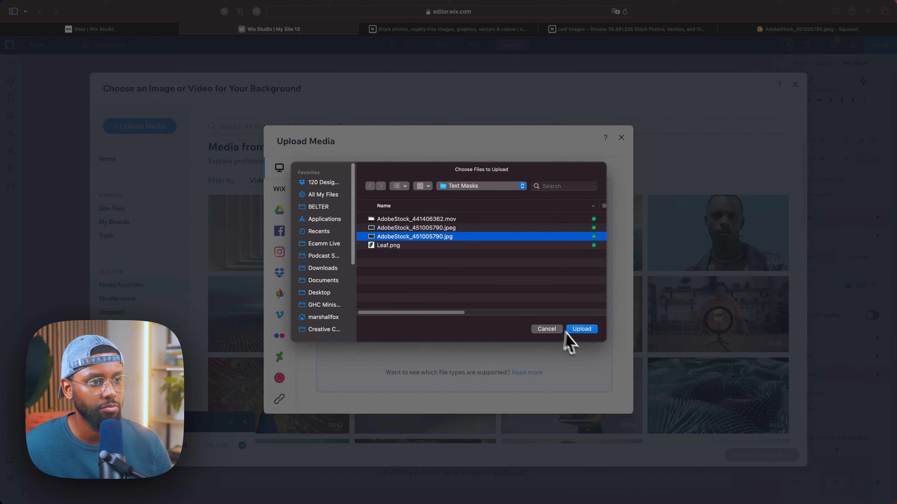
pyautogui.click(580, 329)
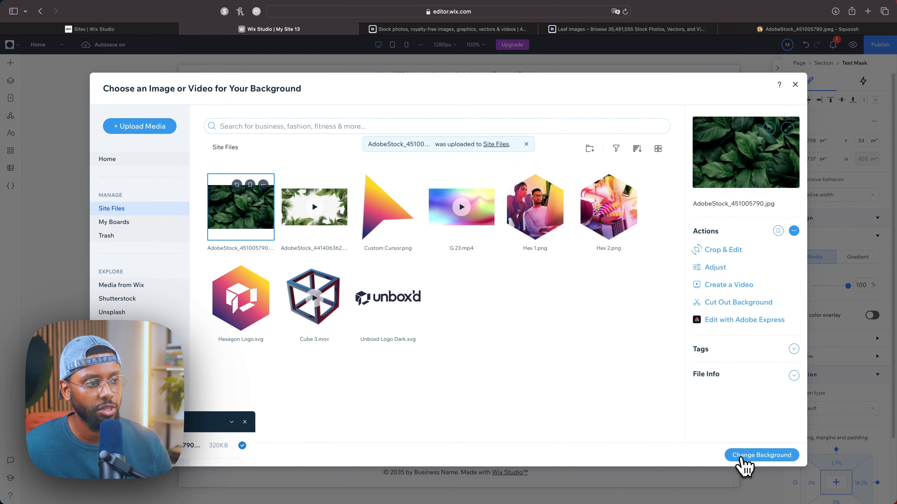
pyautogui.click(761, 456)
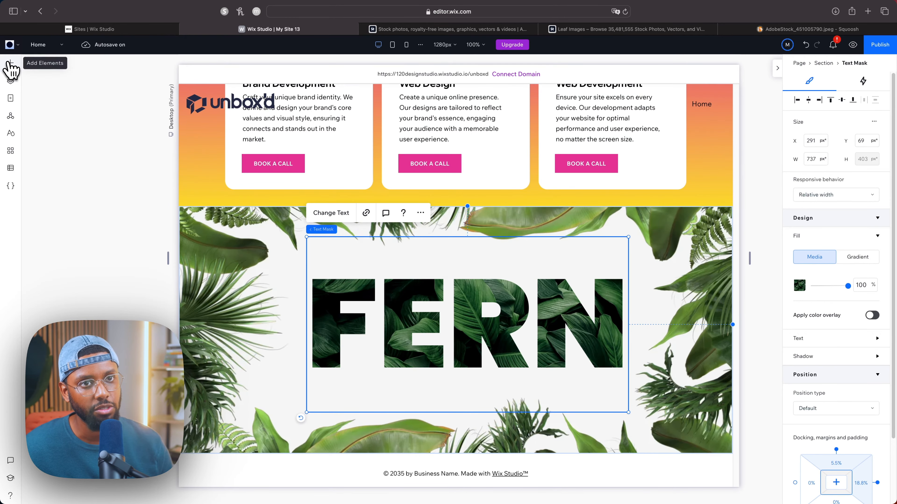
# Upload Leaf.png from Add Elements > Media, add it beside the F of FERN, and preview.
pyautogui.click(10, 63)
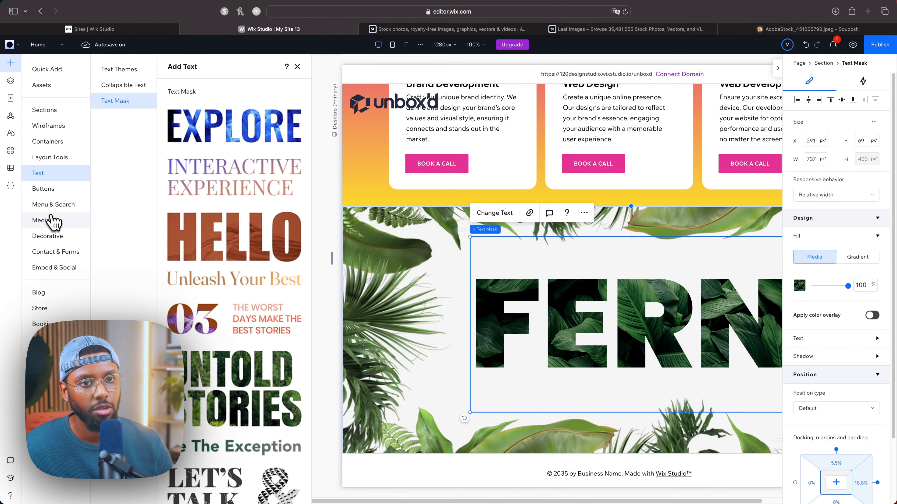
pyautogui.click(41, 220)
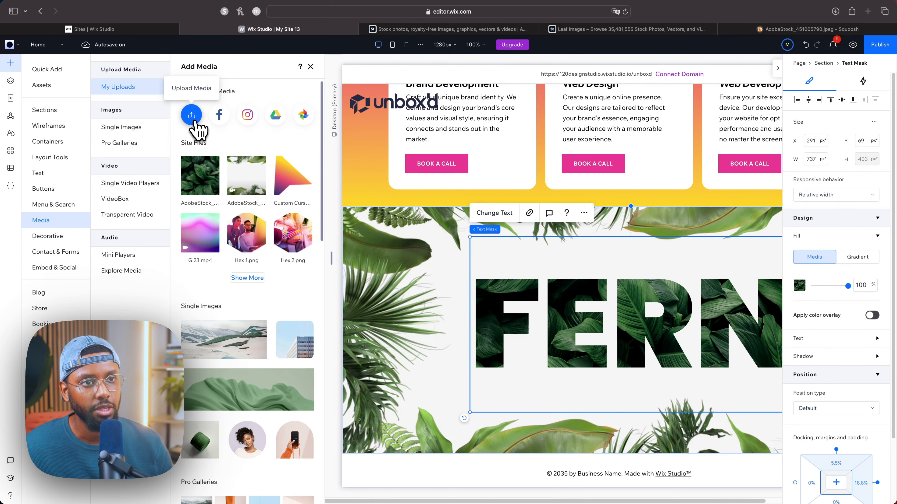
pyautogui.click(192, 115)
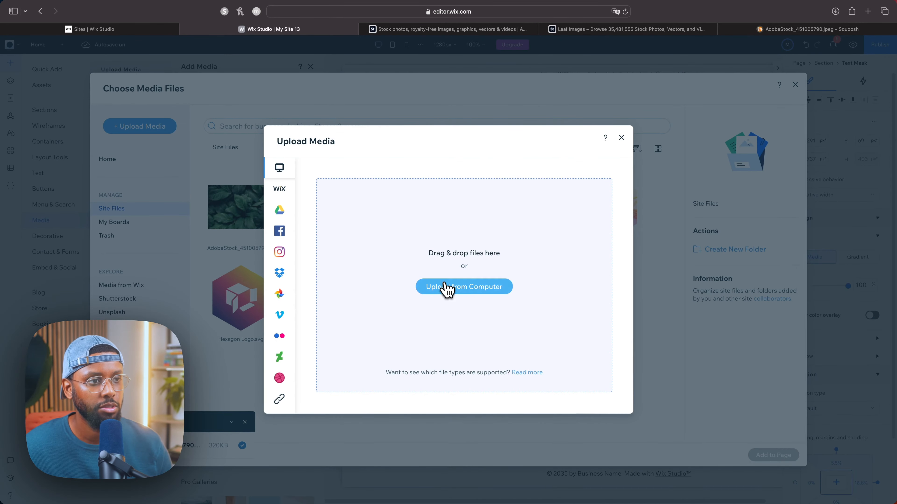
pyautogui.click(464, 286)
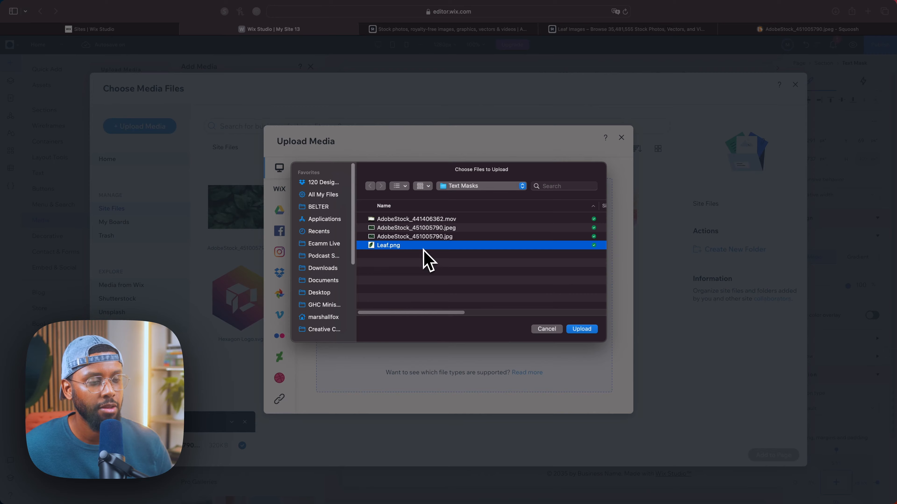
pyautogui.click(581, 329)
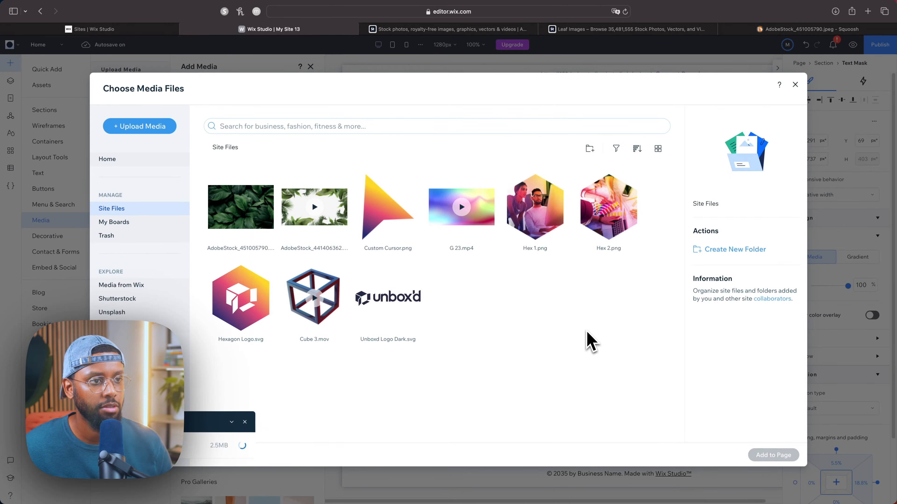
pyautogui.click(794, 84)
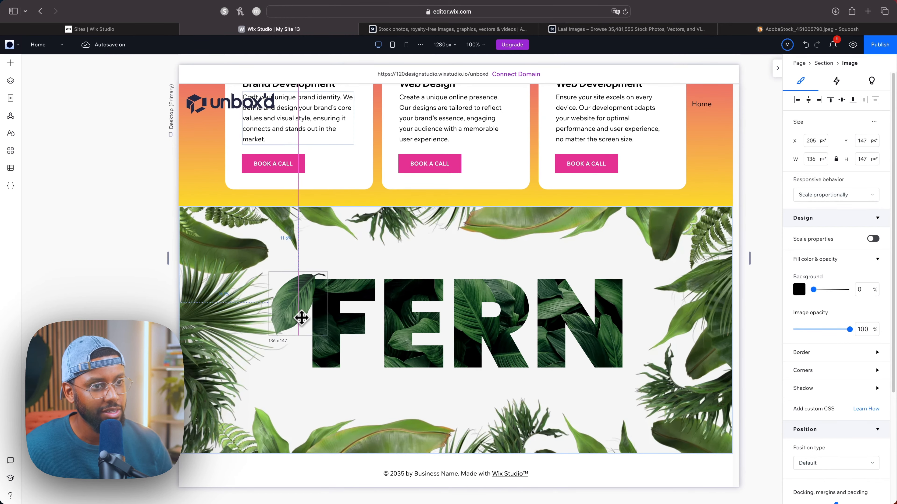
pyautogui.click(853, 45)
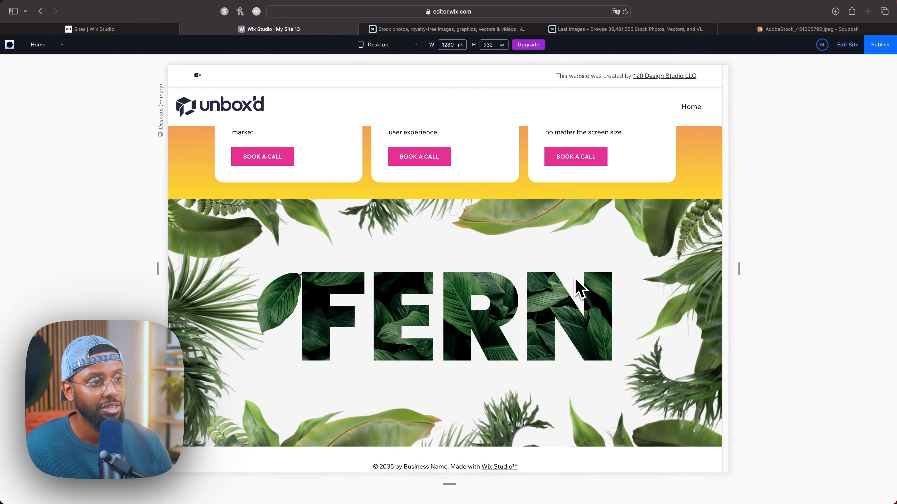
pyautogui.scroll(-3)
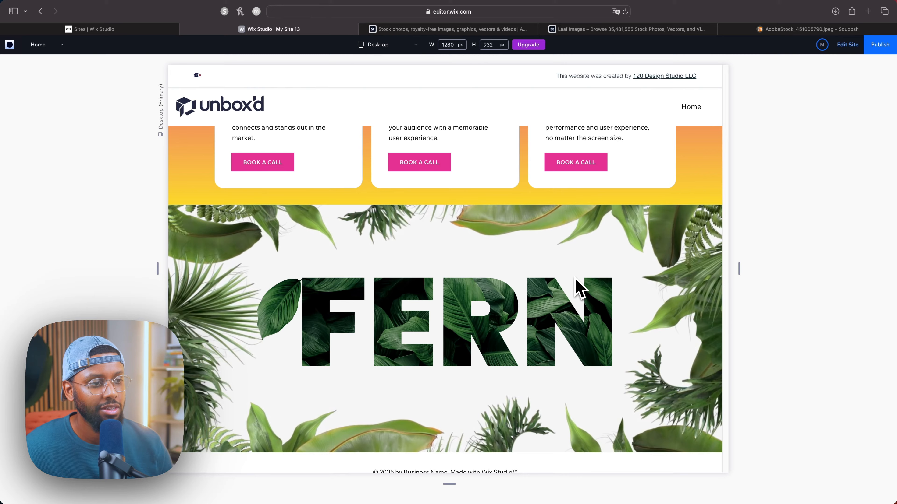
pyautogui.moveTo(846, 45)
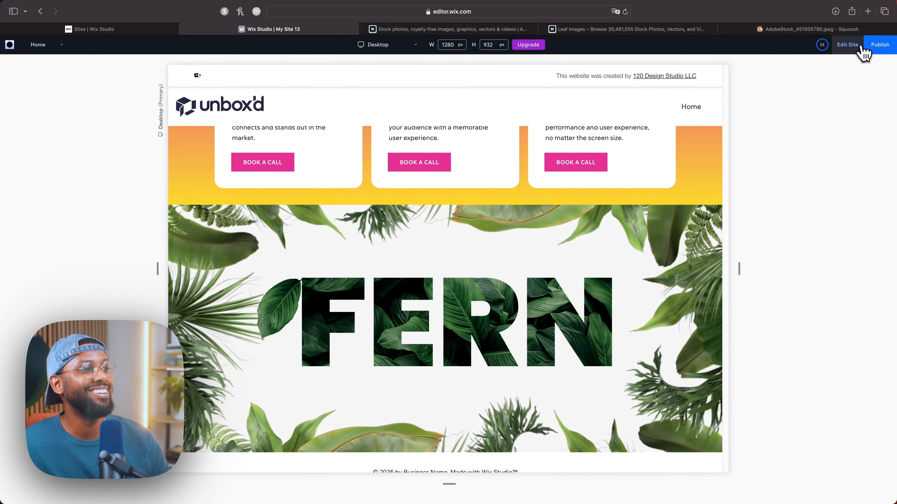
pyautogui.click(846, 45)
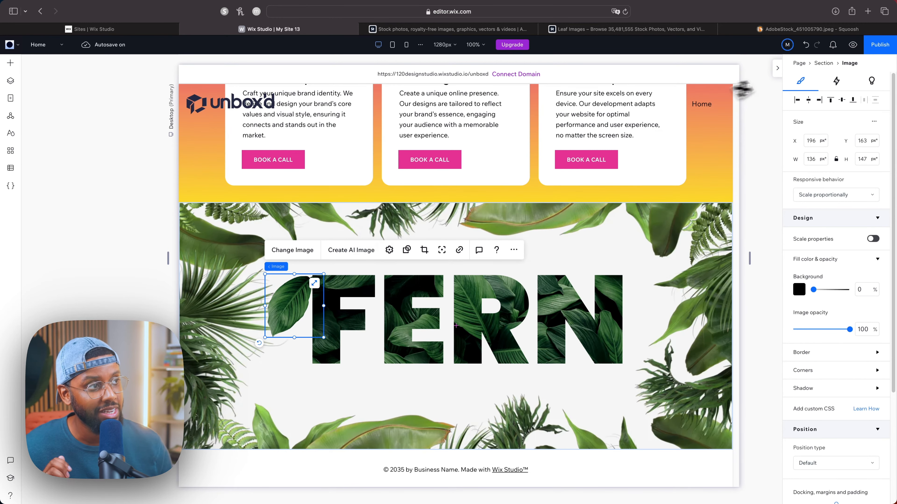
pyautogui.click(835, 80)
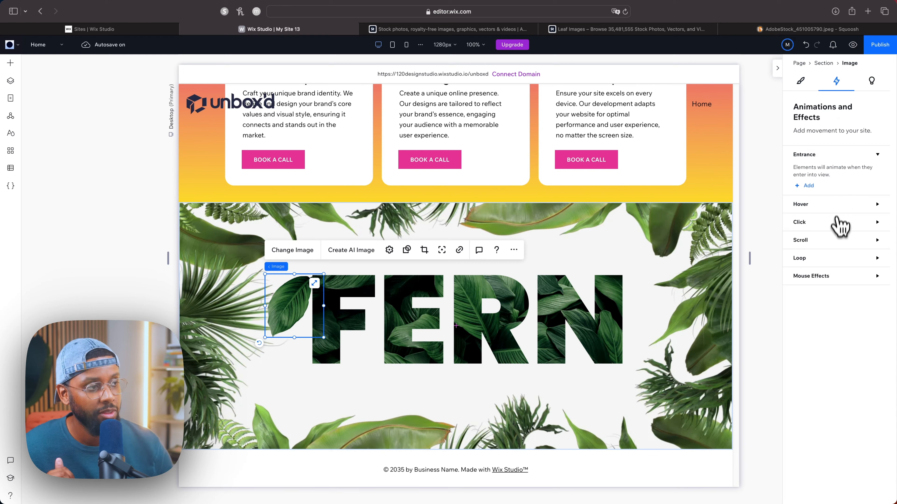
# Give the leaf a looping Swing animation with intensity 20 and 6.2 s duration.
pyautogui.click(800, 258)
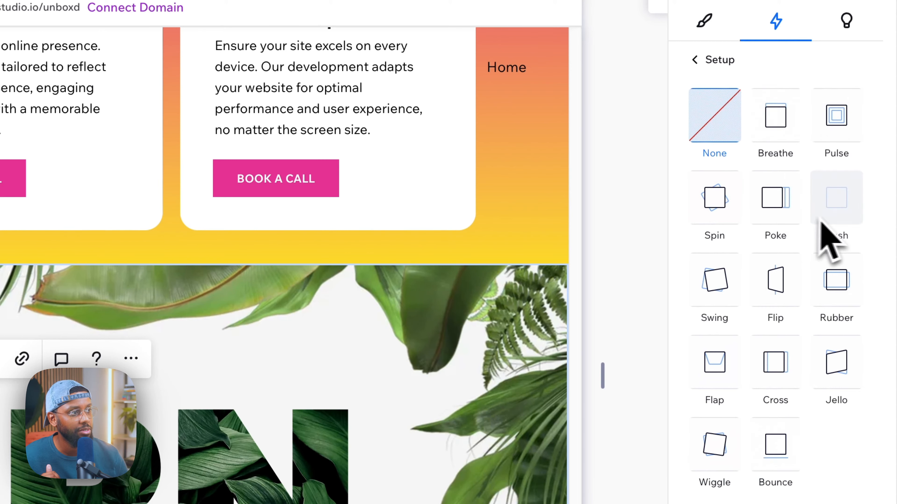
pyautogui.moveTo(775, 280)
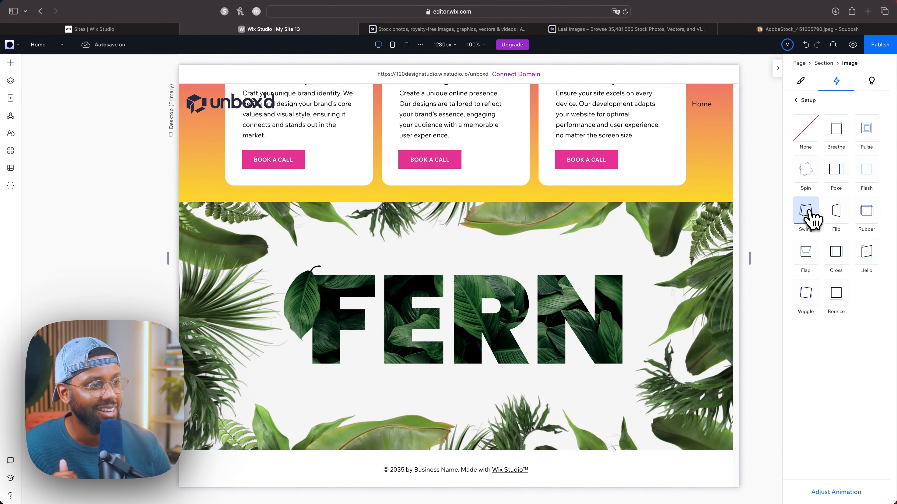
pyautogui.click(294, 306)
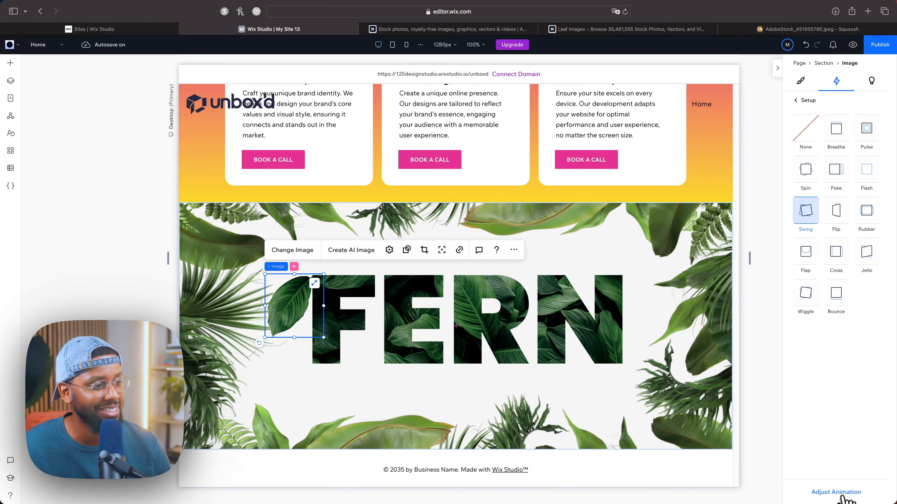
pyautogui.click(835, 492)
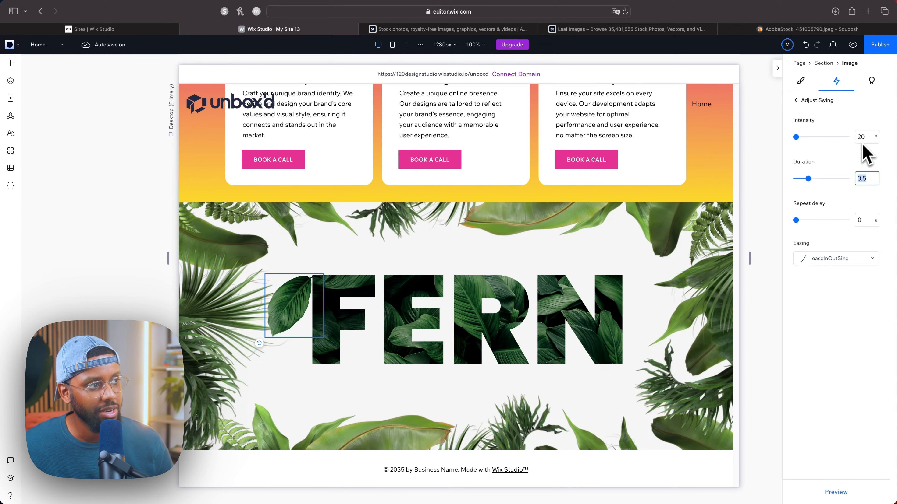
pyautogui.moveTo(781, 150)
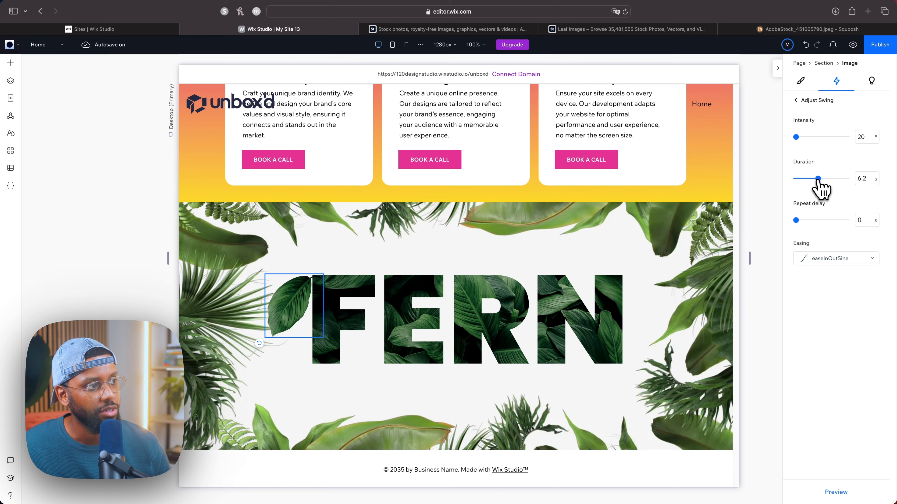
pyautogui.click(796, 100)
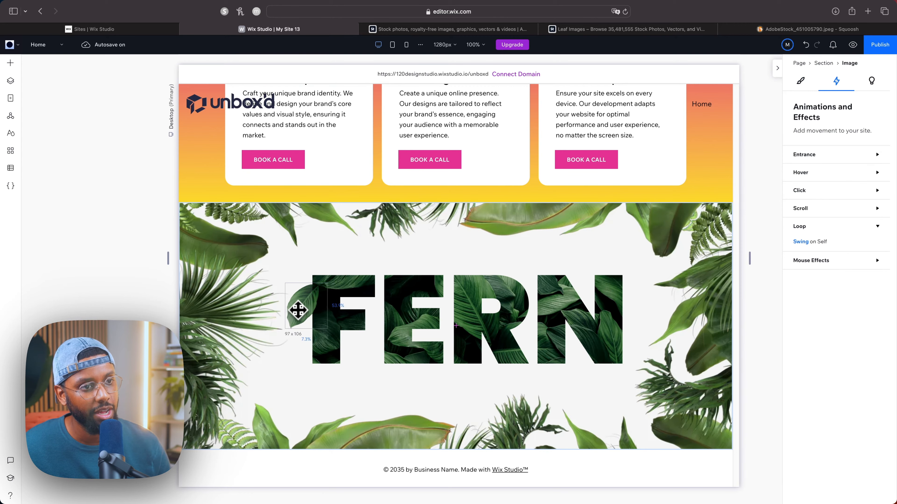
# Settle the leaf at the top-left of the F and preview its swing.
pyautogui.click(311, 309)
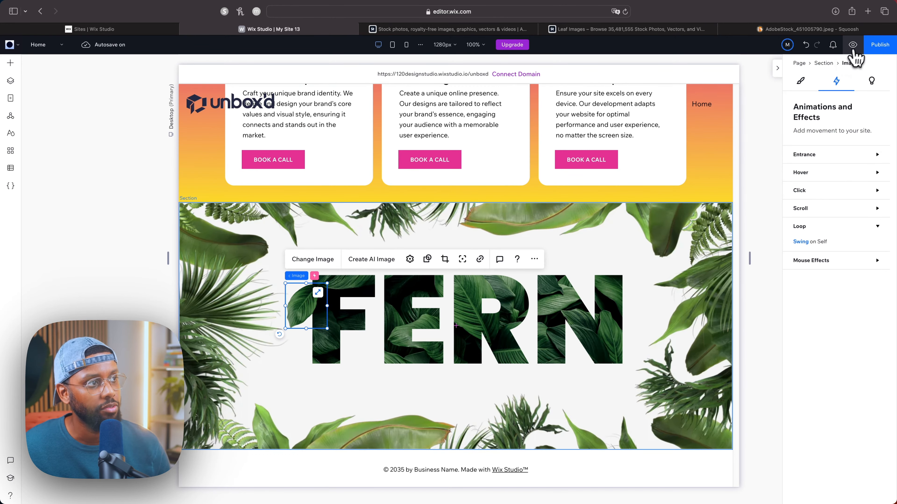
pyautogui.click(852, 45)
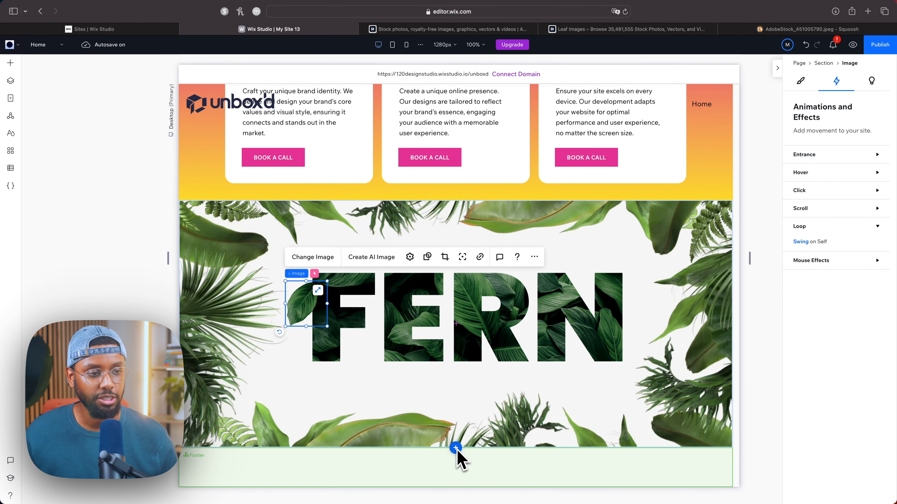
# Add a section with a pasted text mask reading WATER in Mortend Extra Bold, placed inside it.
pyautogui.click(456, 447)
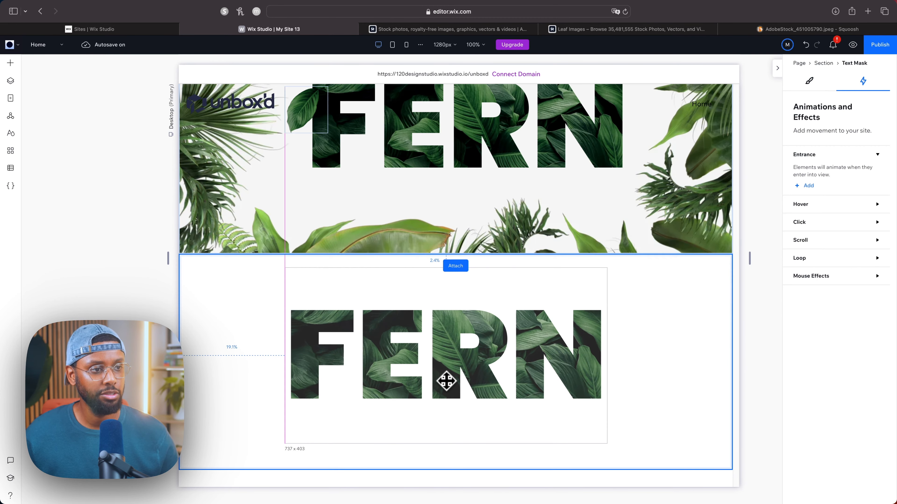
pyautogui.click(309, 244)
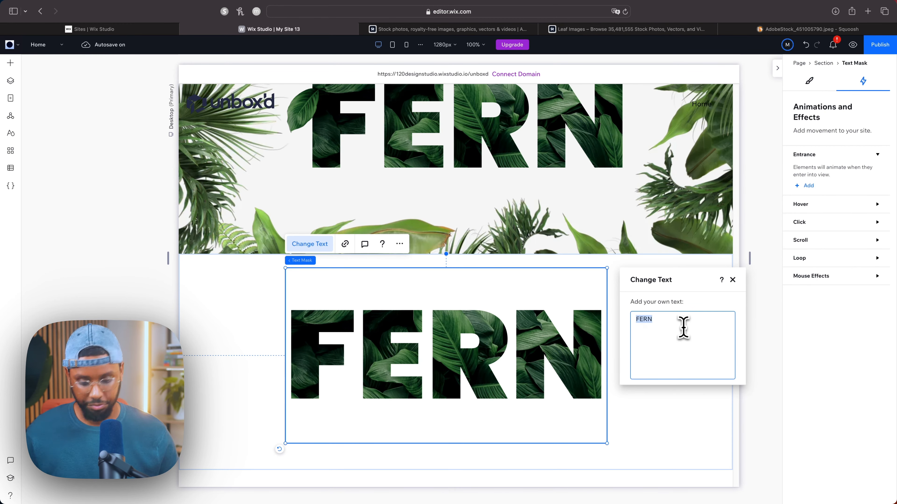
pyautogui.write('WATER')
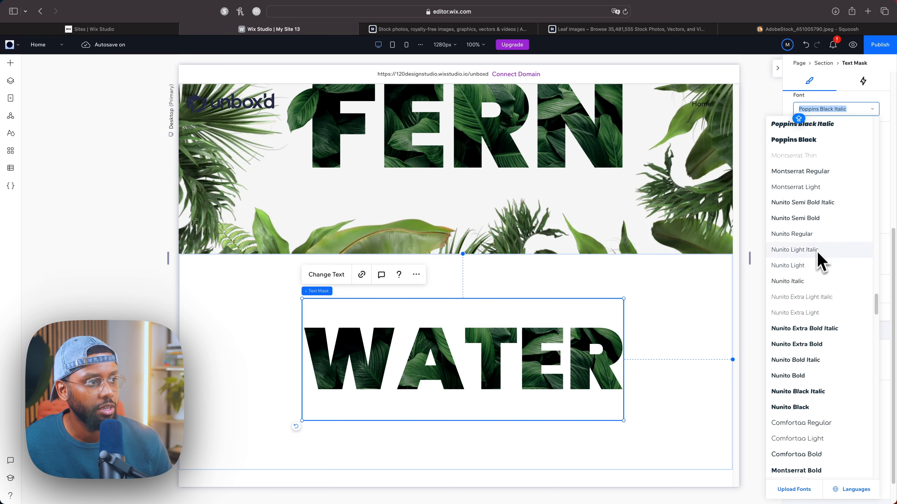
pyautogui.scroll(3)
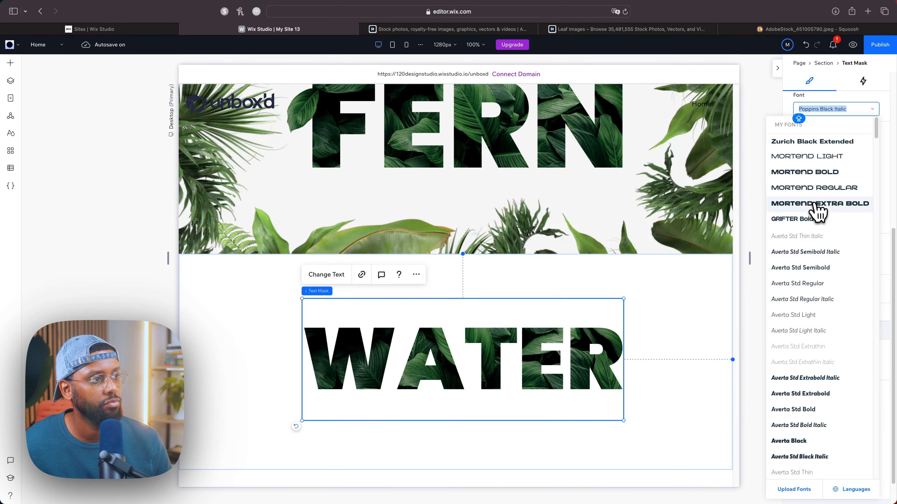
pyautogui.click(818, 203)
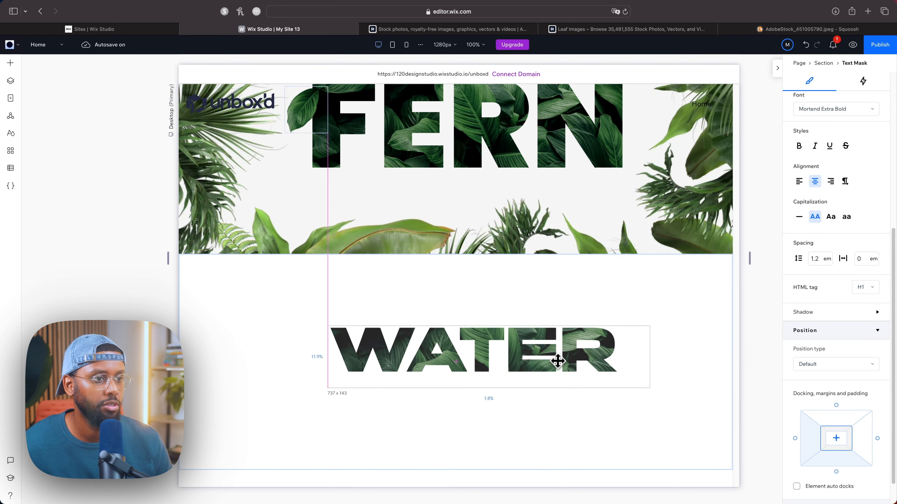
pyautogui.click(473, 360)
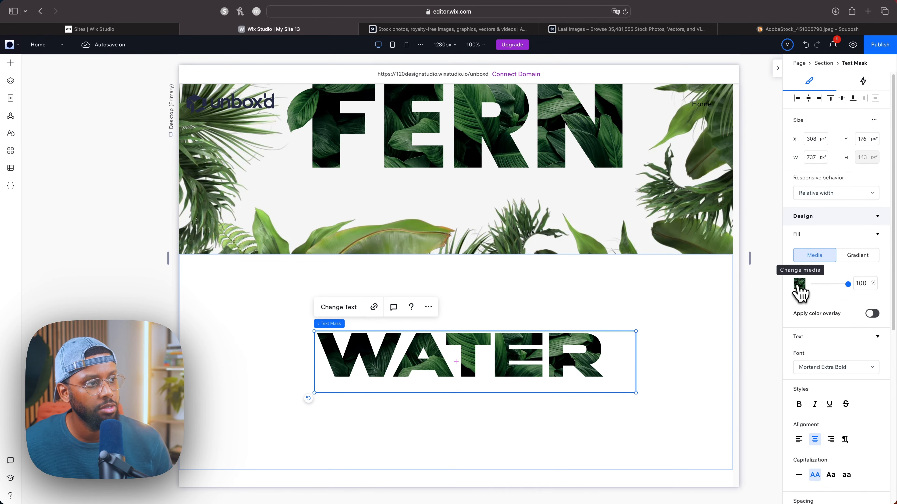
# Search WATER media, filter to videos, and apply the pool video as the lettering fill.
pyautogui.click(800, 286)
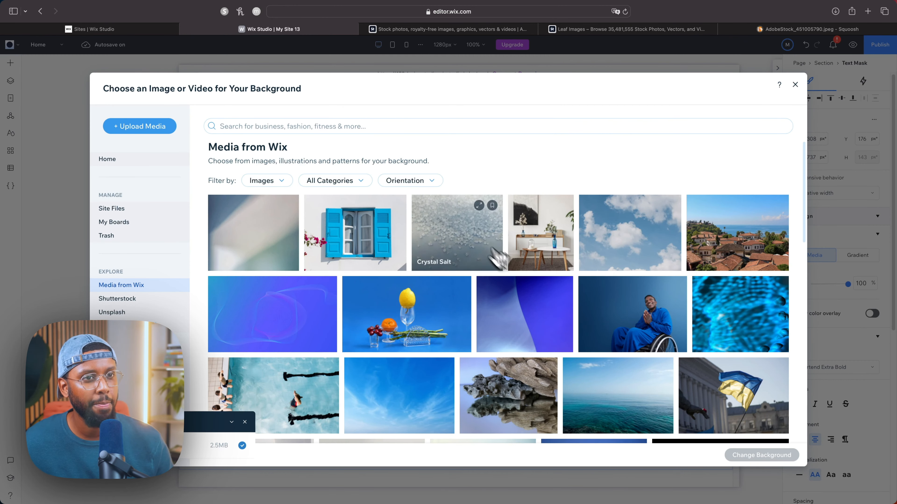
pyautogui.write('WATER')
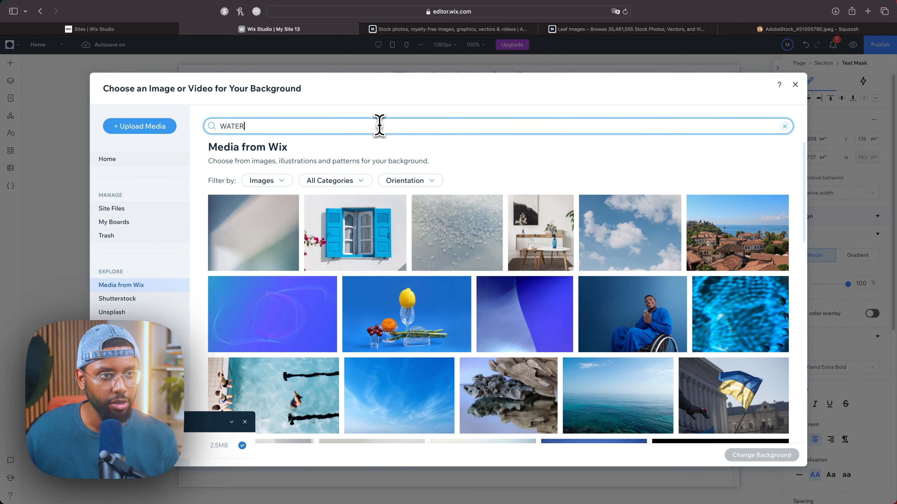
pyautogui.press('Return')
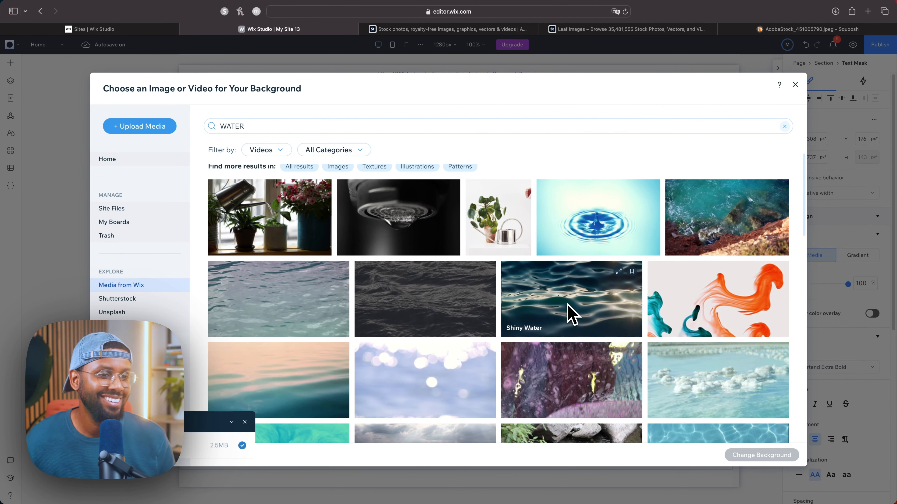
pyautogui.scroll(-3)
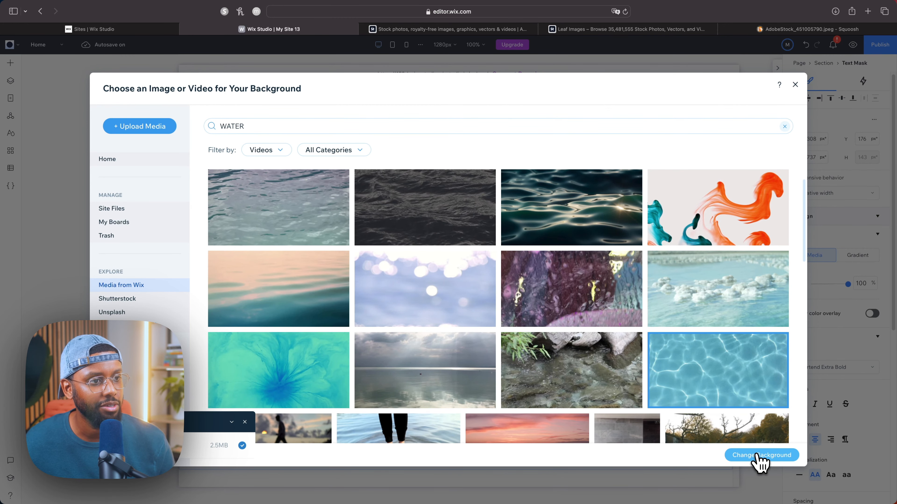
pyautogui.click(761, 455)
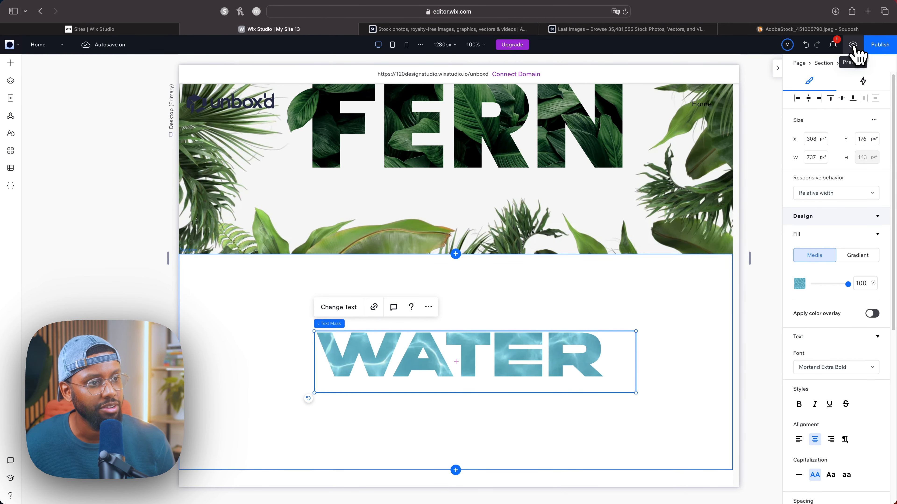
# Set the pool water video as the WATER section's background media and return to the editor.
pyautogui.click(852, 45)
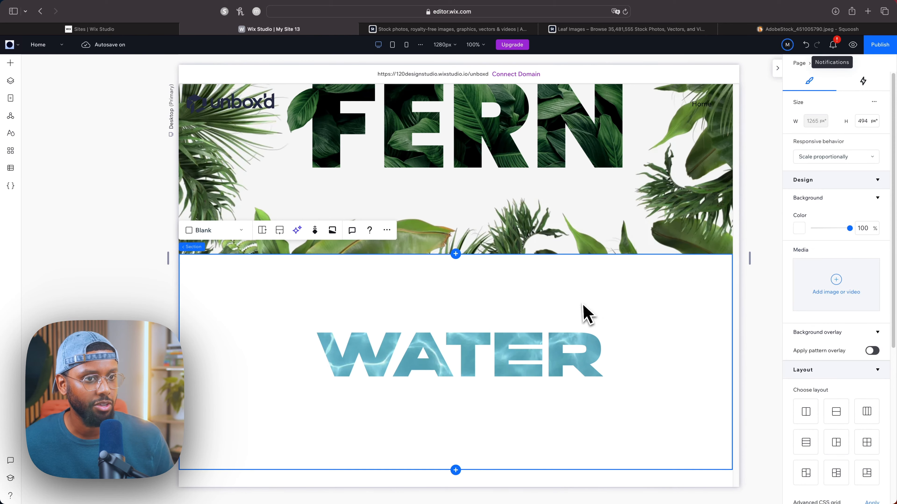
pyautogui.click(836, 280)
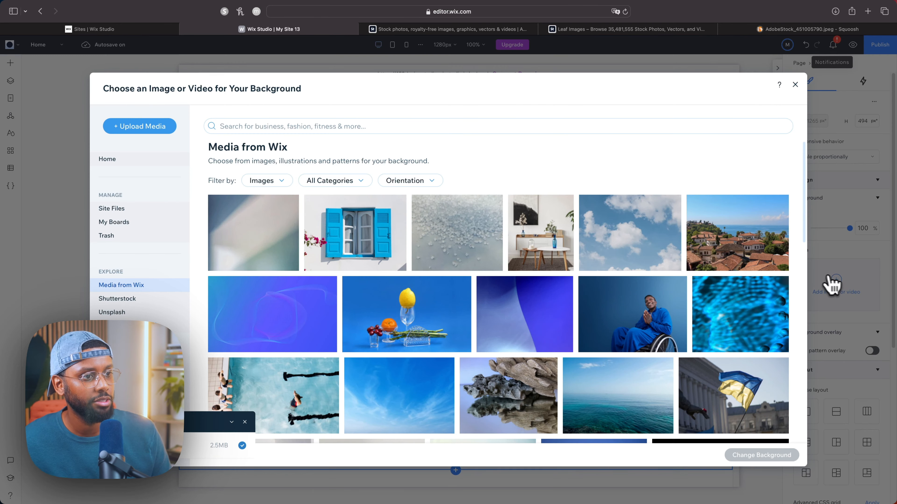
pyautogui.moveTo(276, 206)
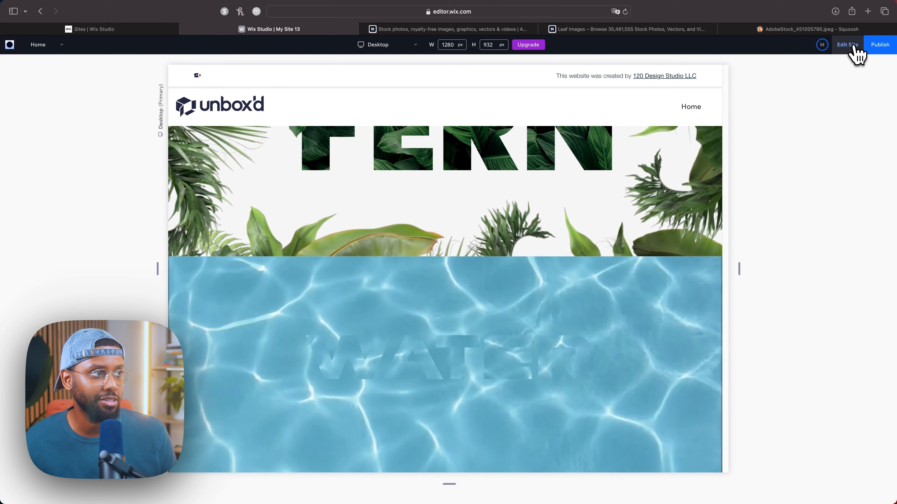
pyautogui.click(847, 45)
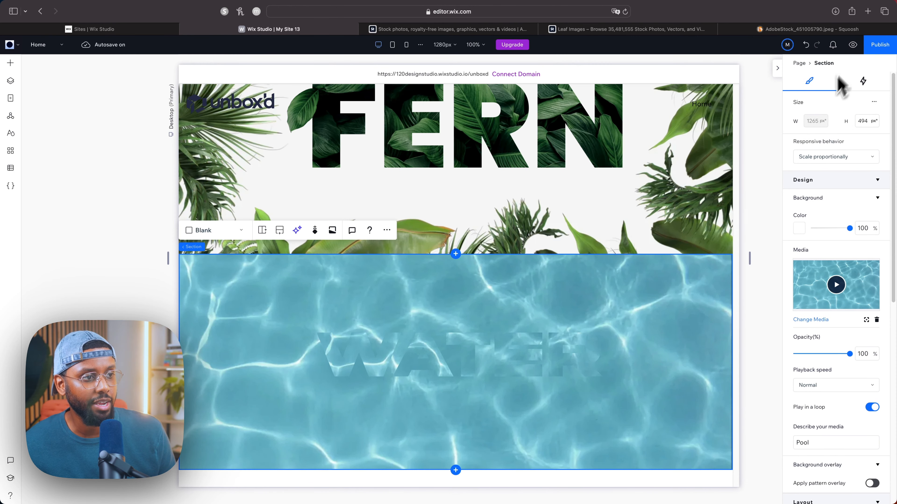
# Tint the section background blue with the video at 47% opacity and preview the result.
pyautogui.click(798, 229)
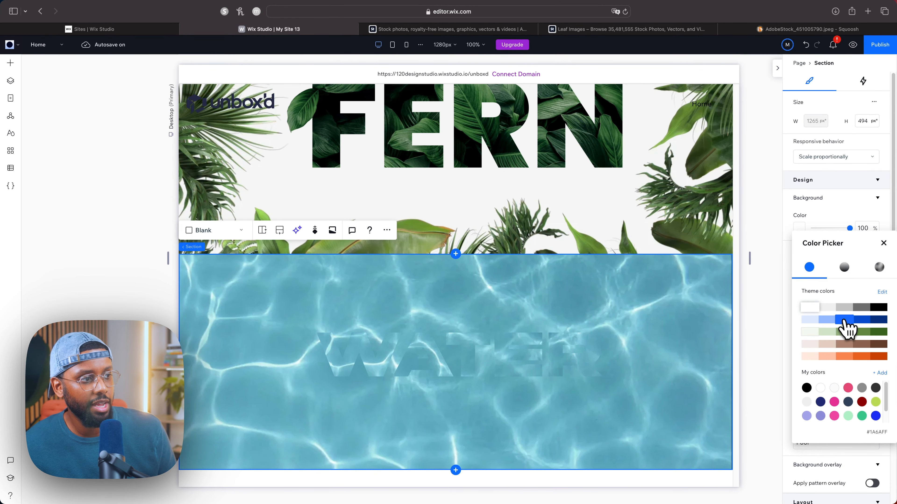
pyautogui.click(843, 319)
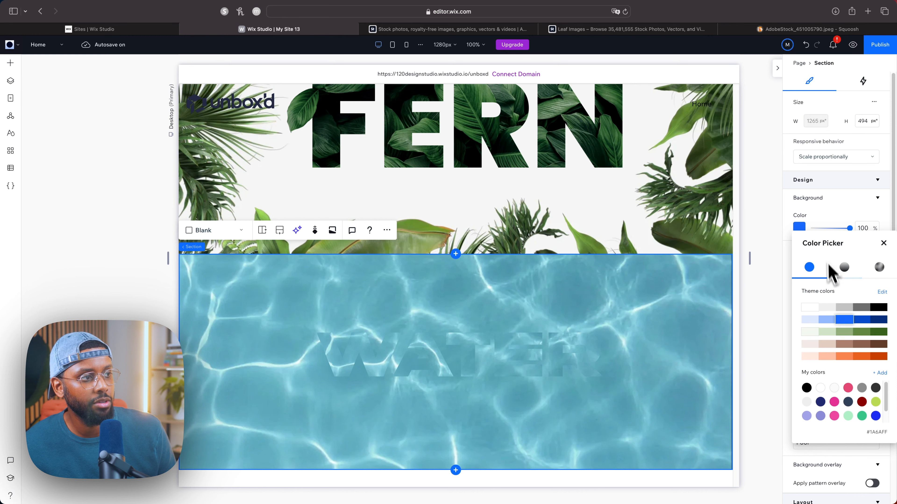
pyautogui.click(883, 243)
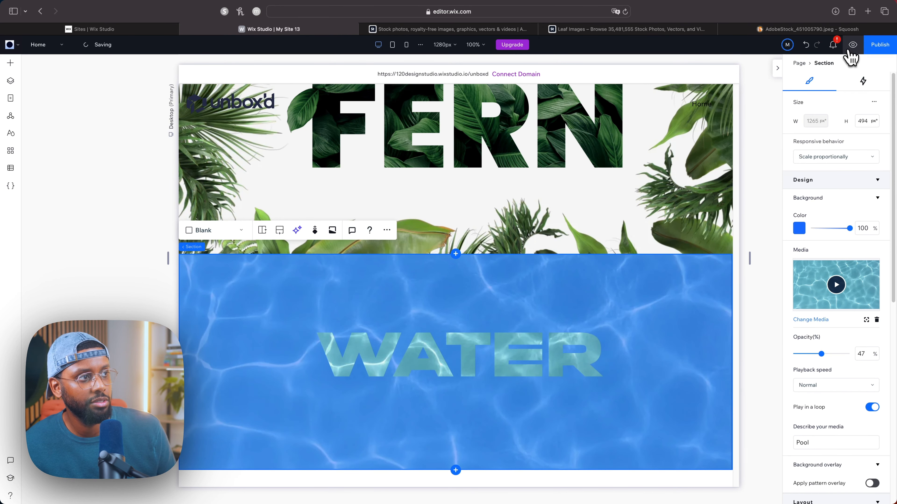
pyautogui.click(852, 45)
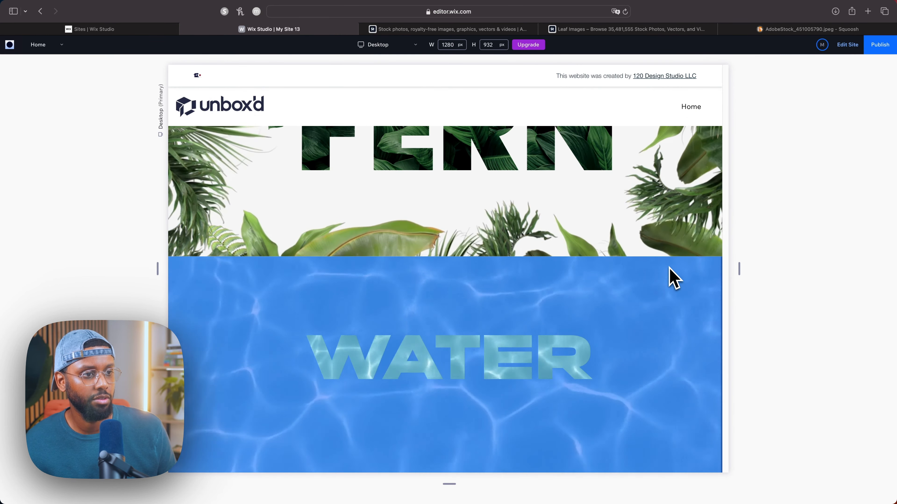
pyautogui.scroll(-3)
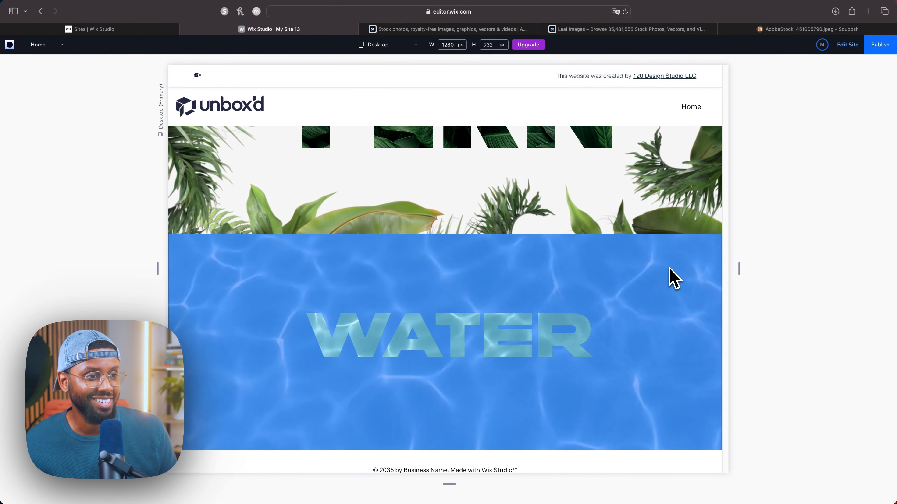
pyautogui.scroll(3)
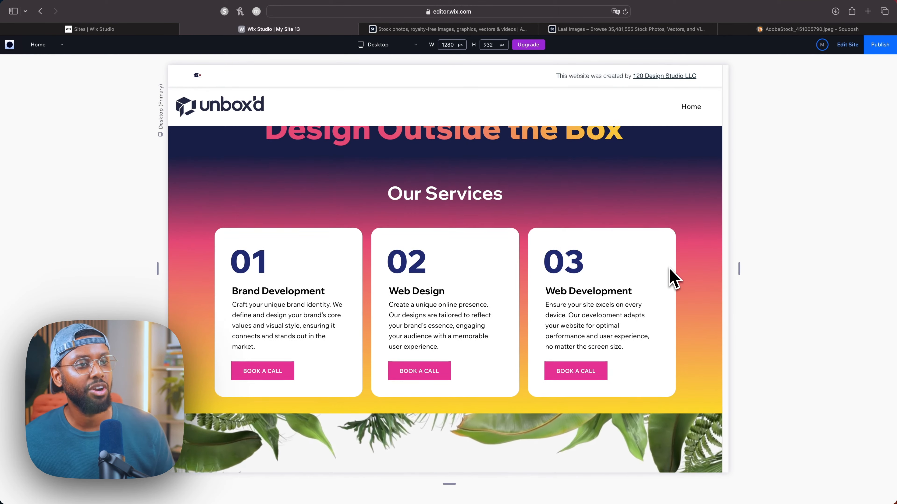
pyautogui.scroll(-3)
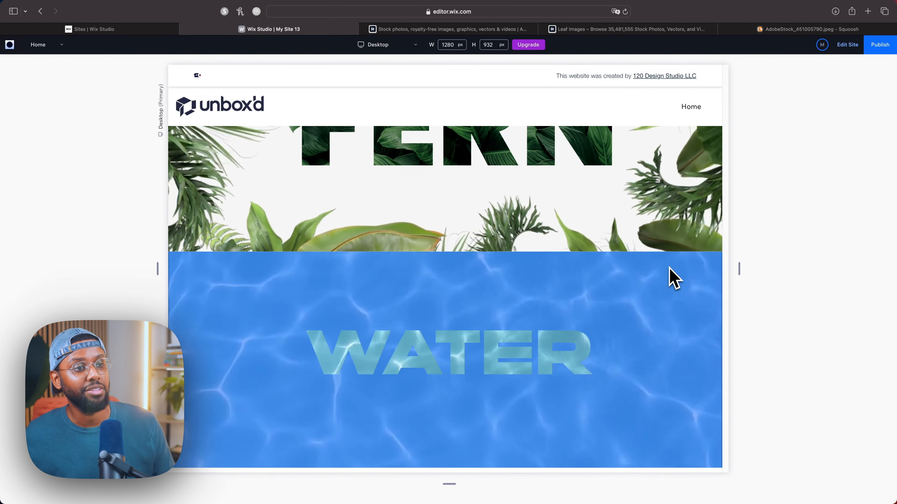
pyautogui.scroll(-3)
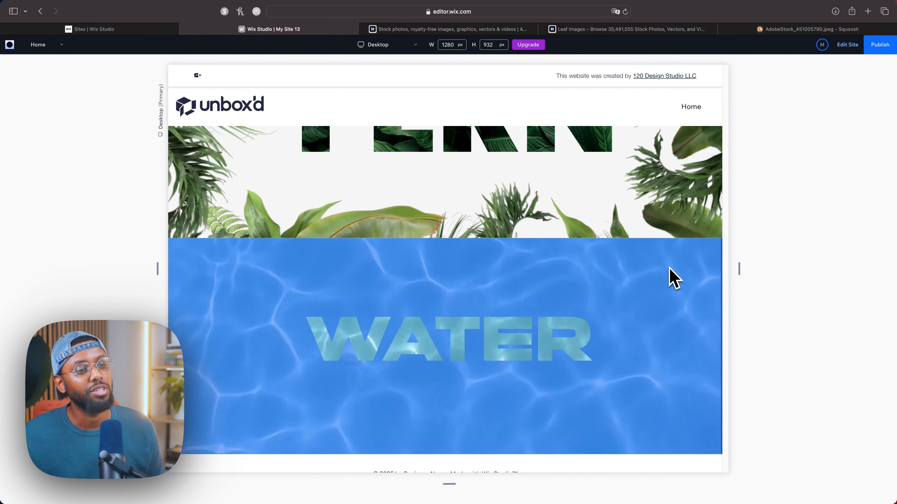